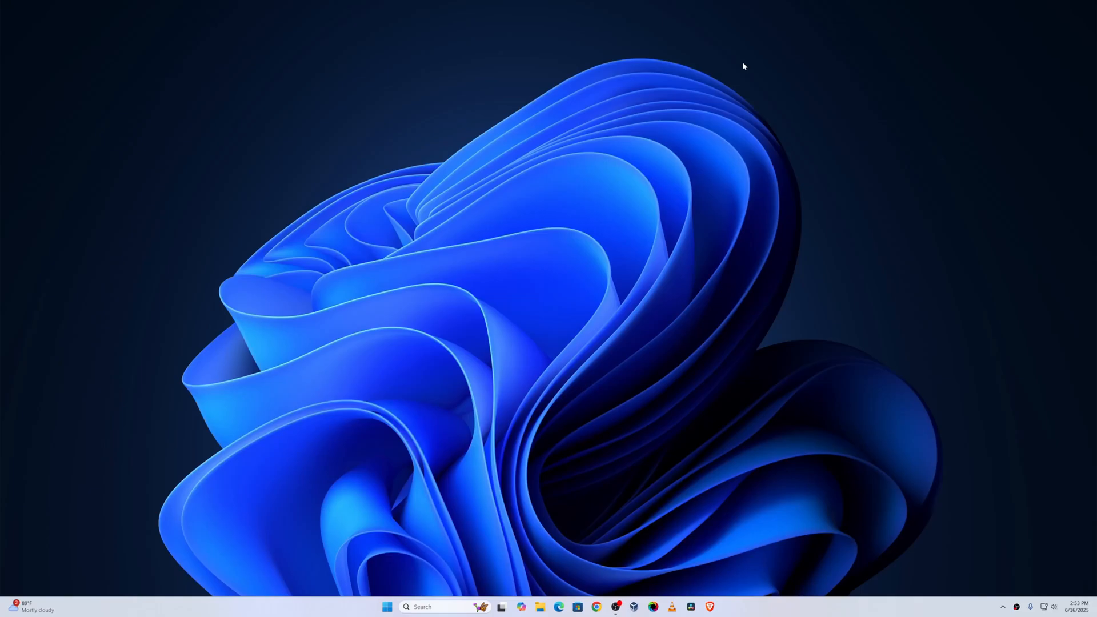
pyautogui.moveTo(745, 177)
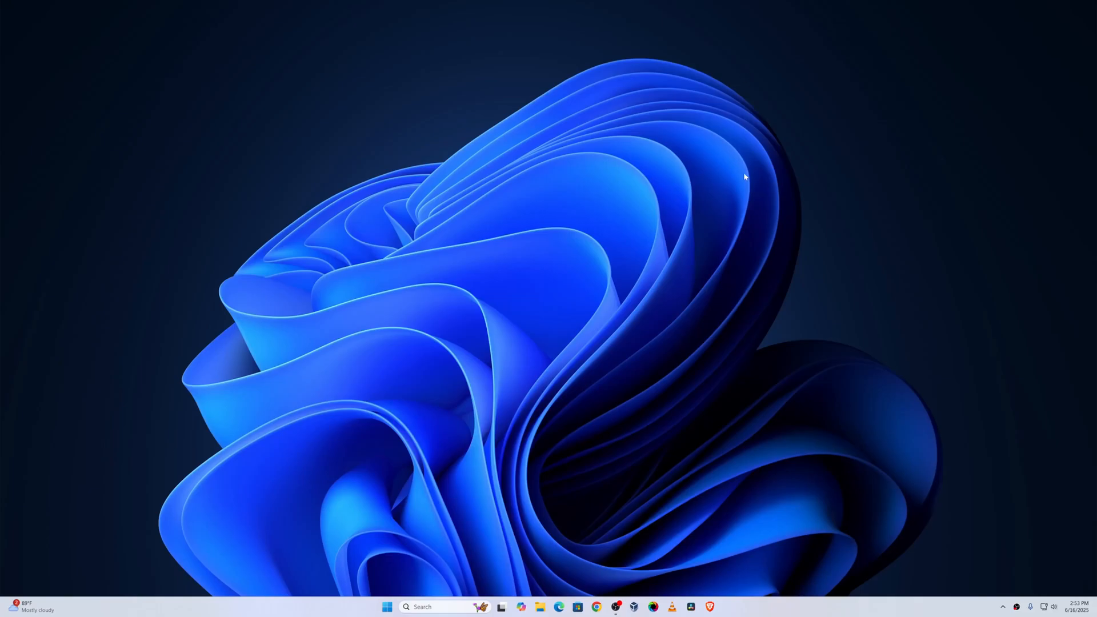
pyautogui.moveTo(718, 169)
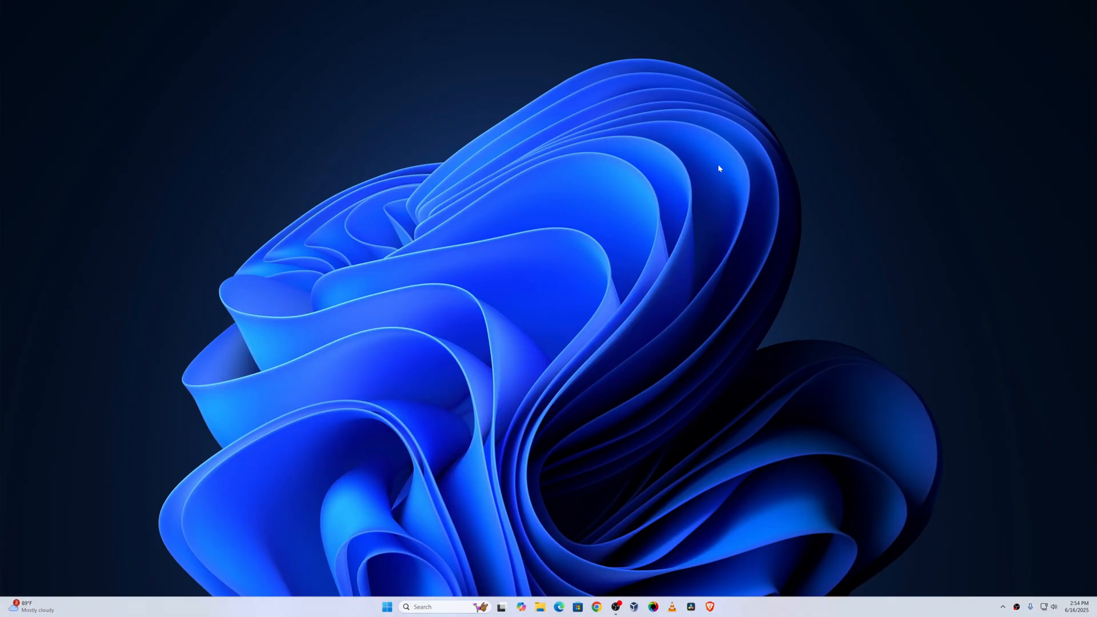
pyautogui.moveTo(694, 382)
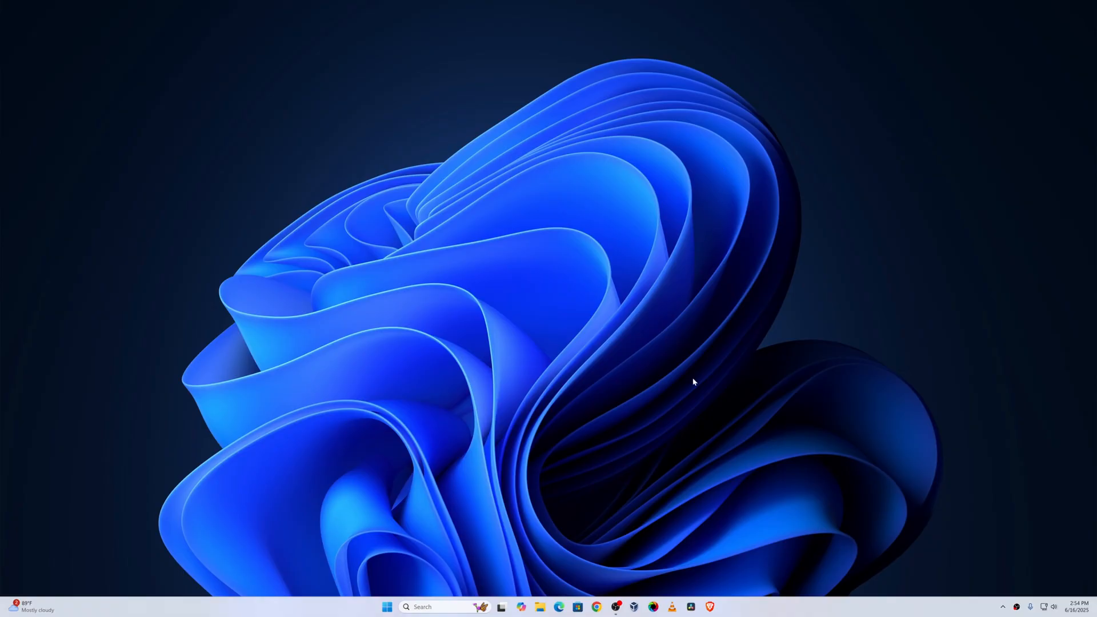
pyautogui.moveTo(699, 366)
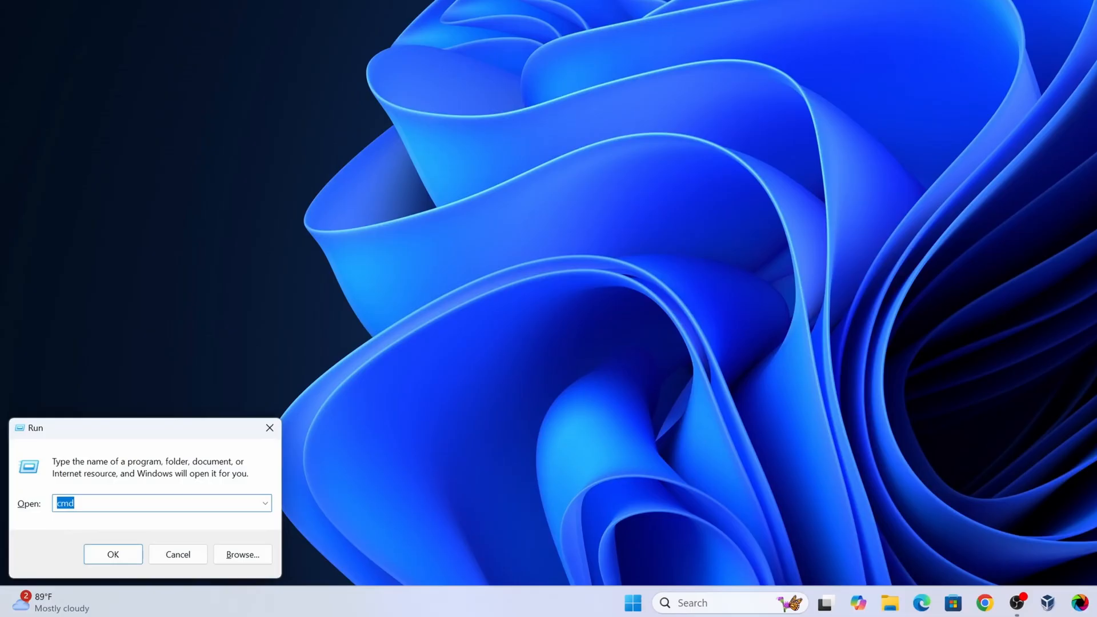
# Step: Check the Windows version with winver and close the About Windows box
pyautogui.write('winver')
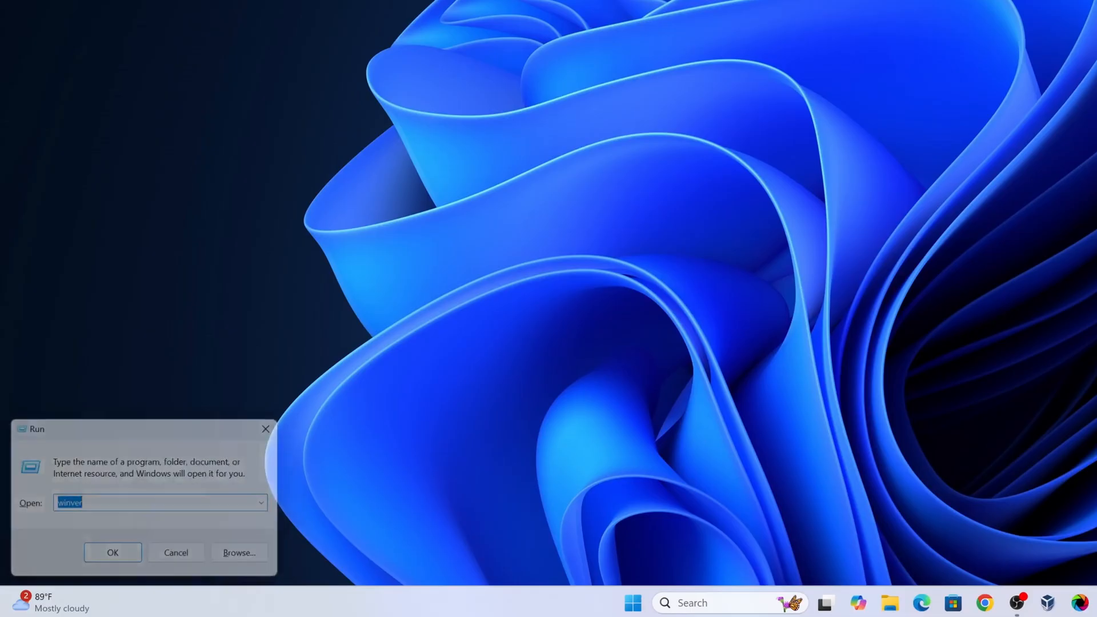
pyautogui.click(112, 552)
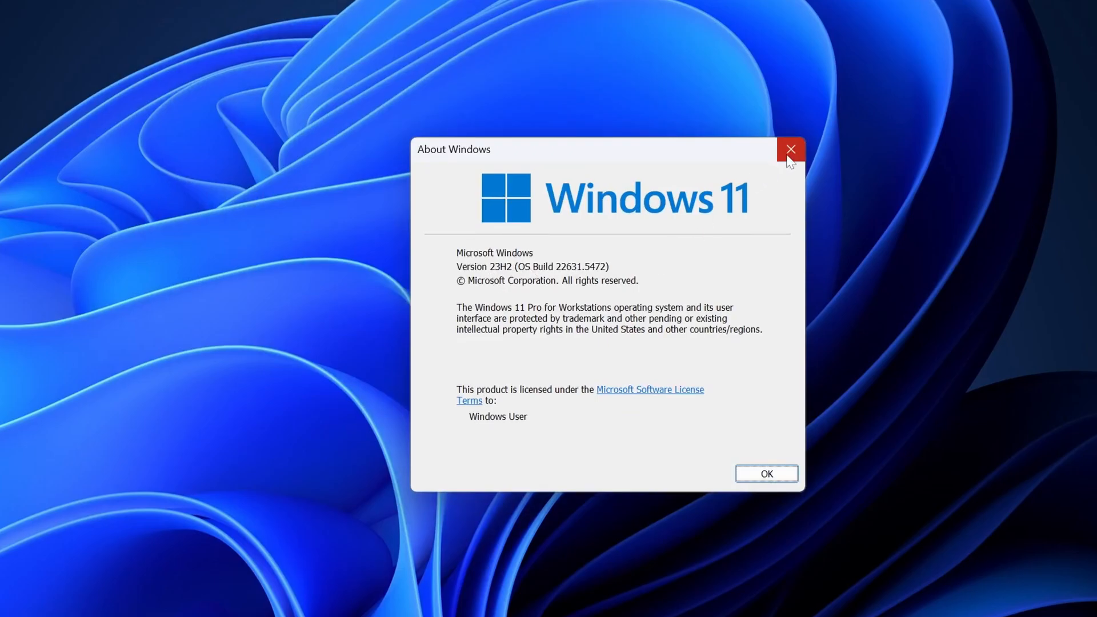
pyautogui.click(791, 148)
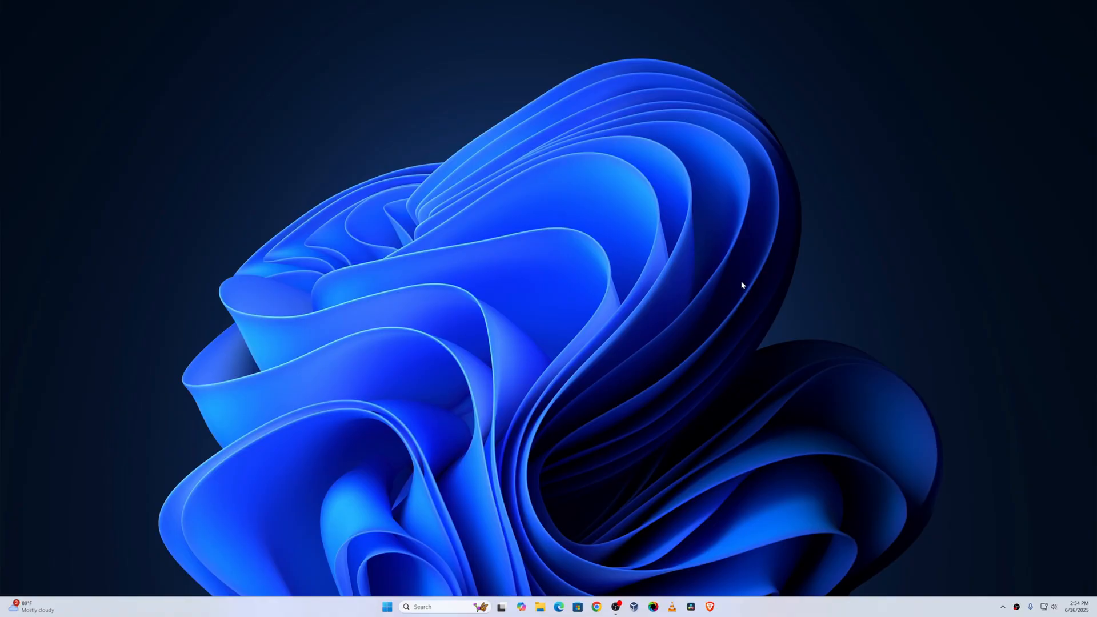
pyautogui.moveTo(698, 254)
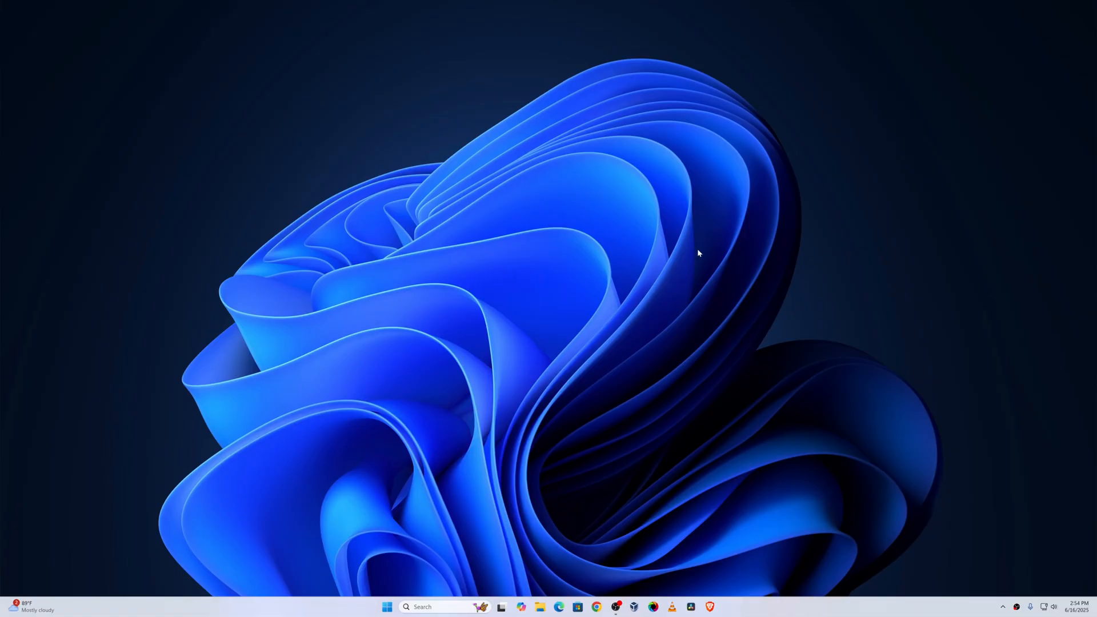
pyautogui.moveTo(675, 519)
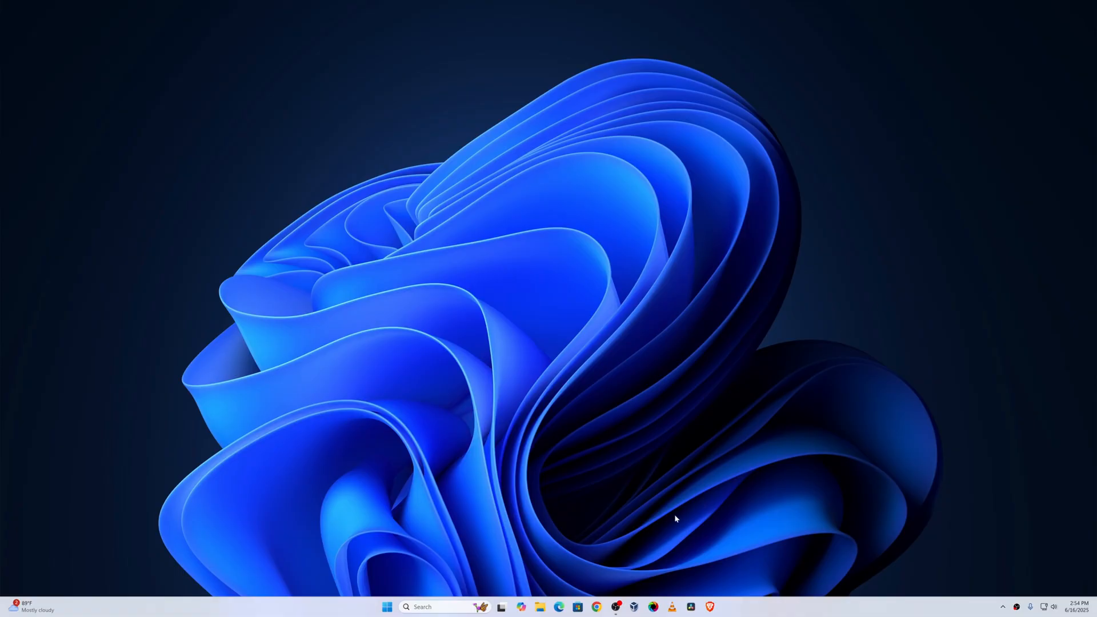
# Step: Search 'raytunex github' in Chrome and open the rayenghanmi/RyTuneX repository
pyautogui.click(597, 607)
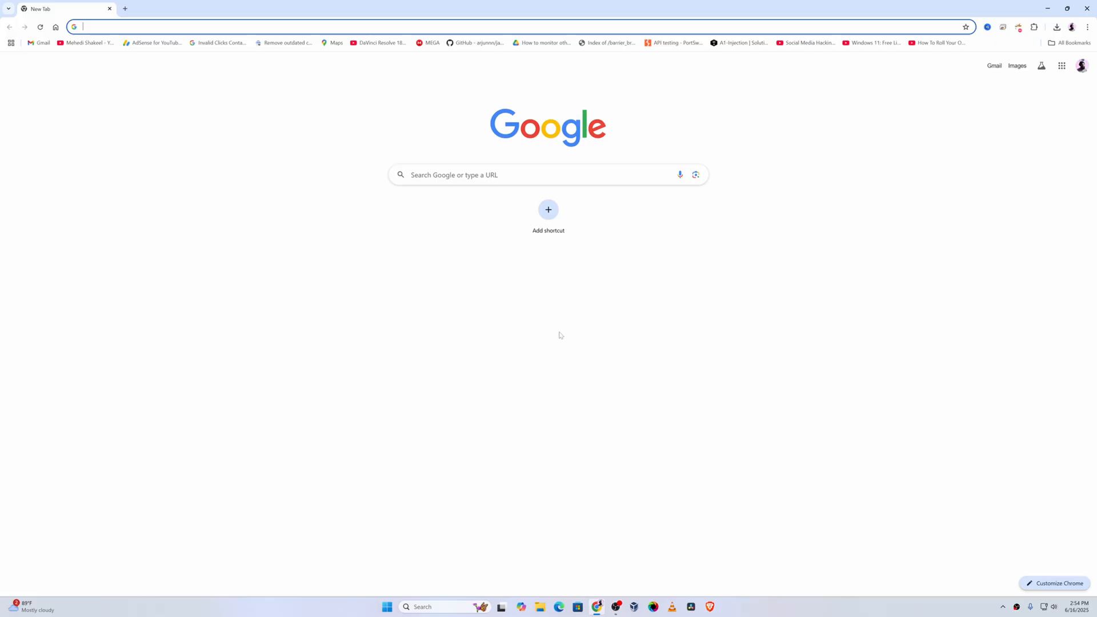
pyautogui.write('raytunex')
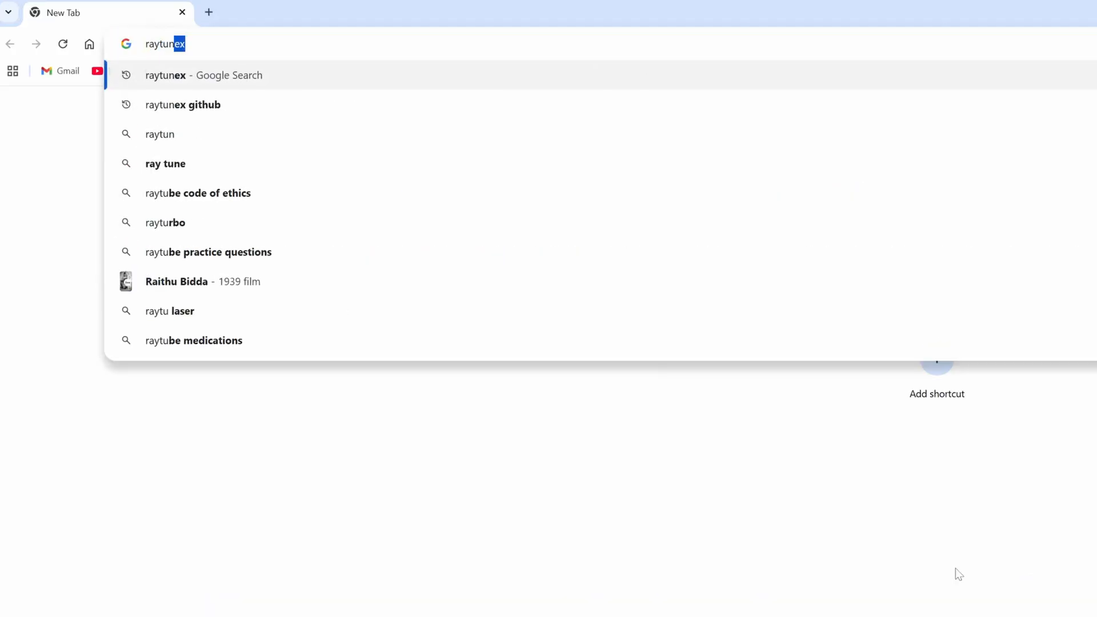
pyautogui.write('X')
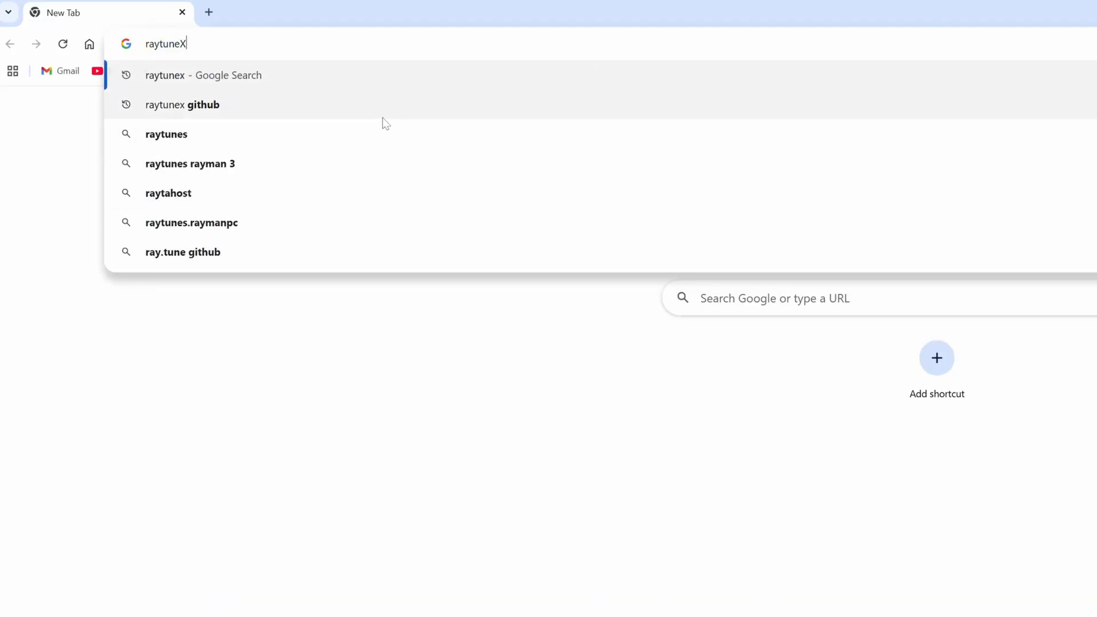
pyautogui.click(181, 104)
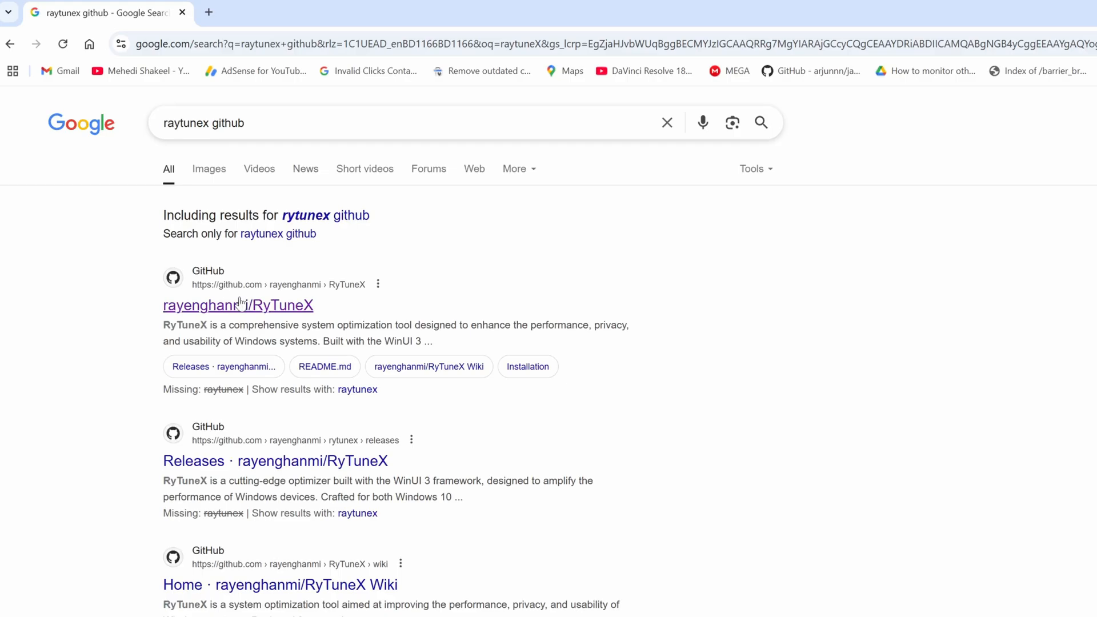
pyautogui.click(238, 305)
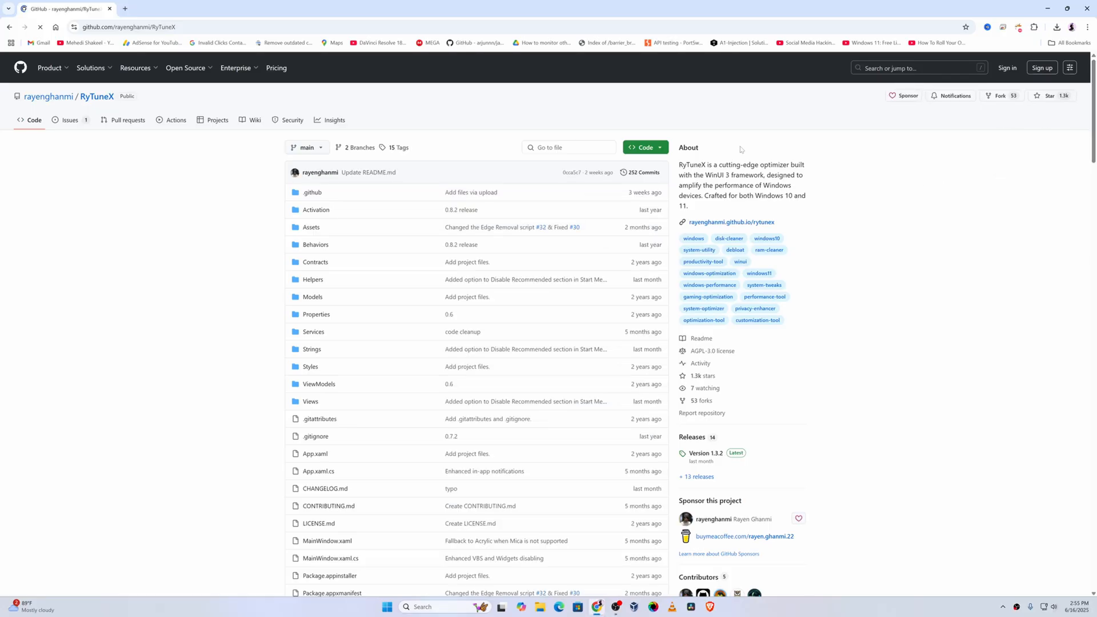
# Step: Copy the 'winget install rytunex' command from the README's installation section
pyautogui.scroll(-3)
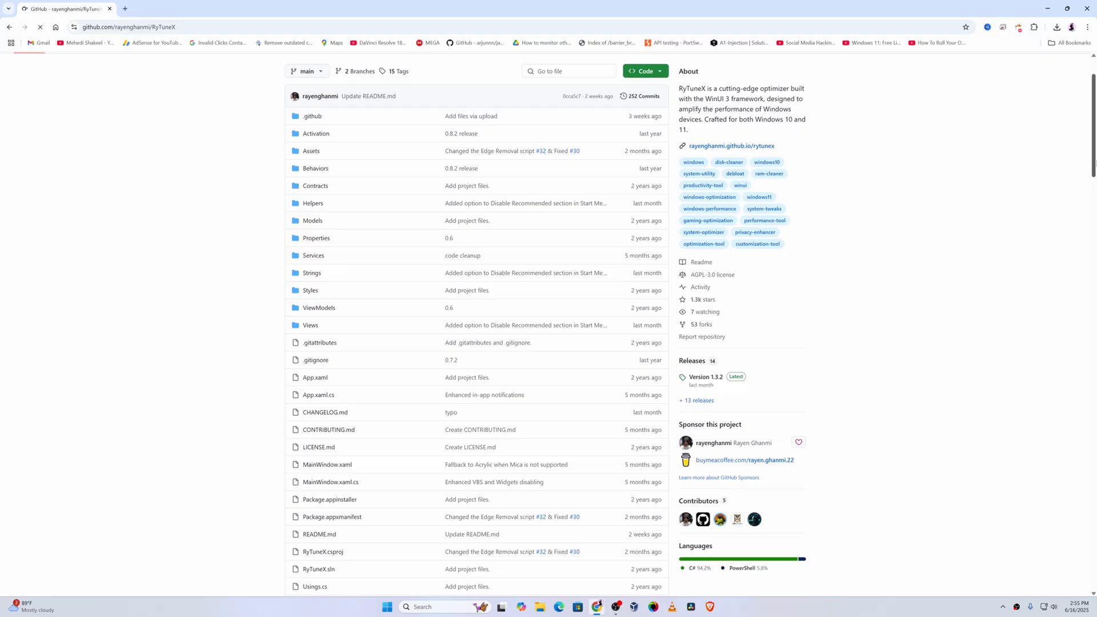
pyautogui.scroll(-3)
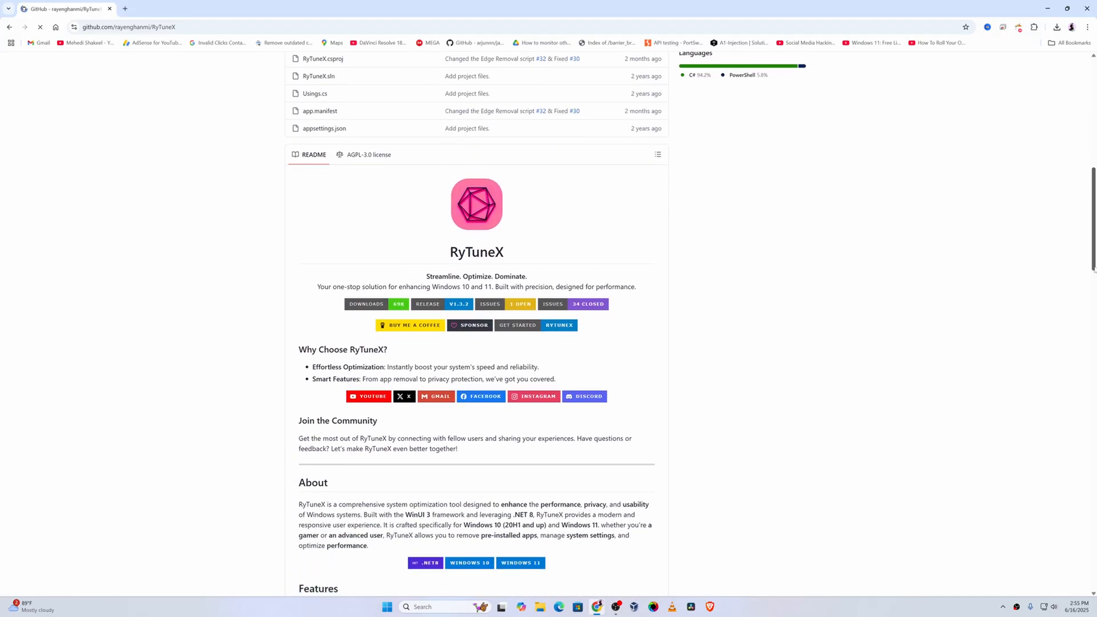
pyautogui.scroll(-3)
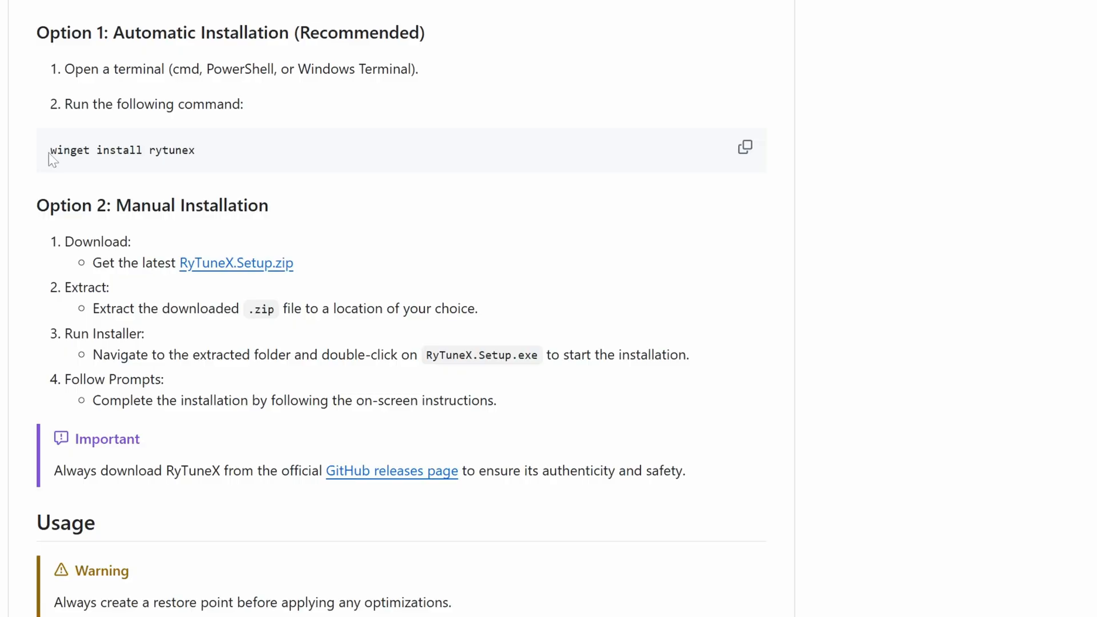
pyautogui.click(744, 148)
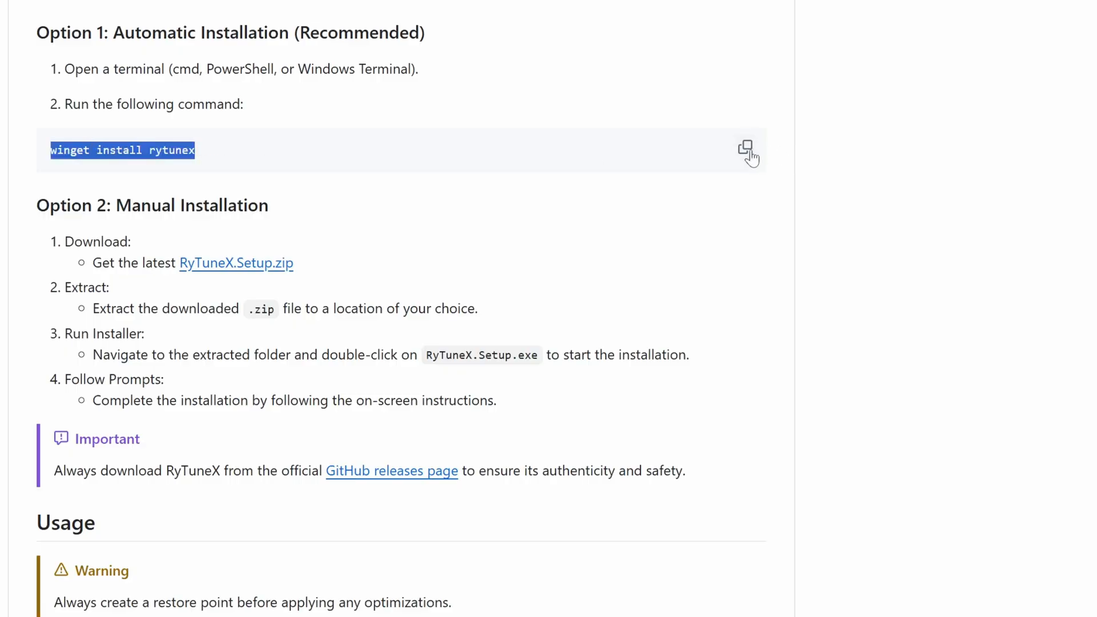
pyautogui.click(746, 150)
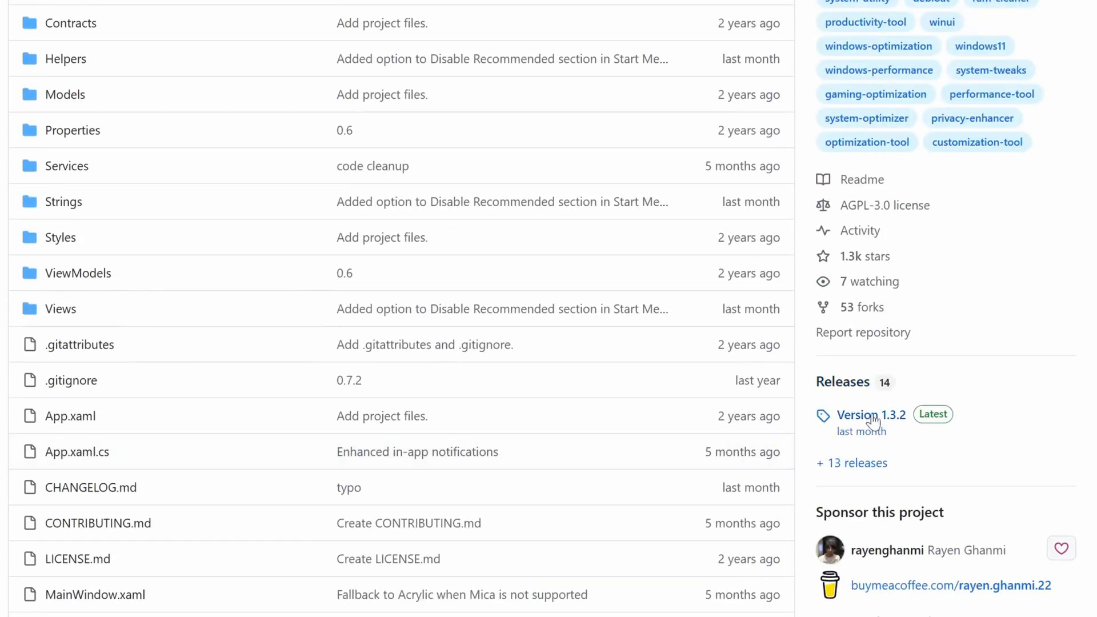
# Step: Review the Version 1.3.2 release downloads, return to the README and search Windows for Terminal
pyautogui.click(870, 413)
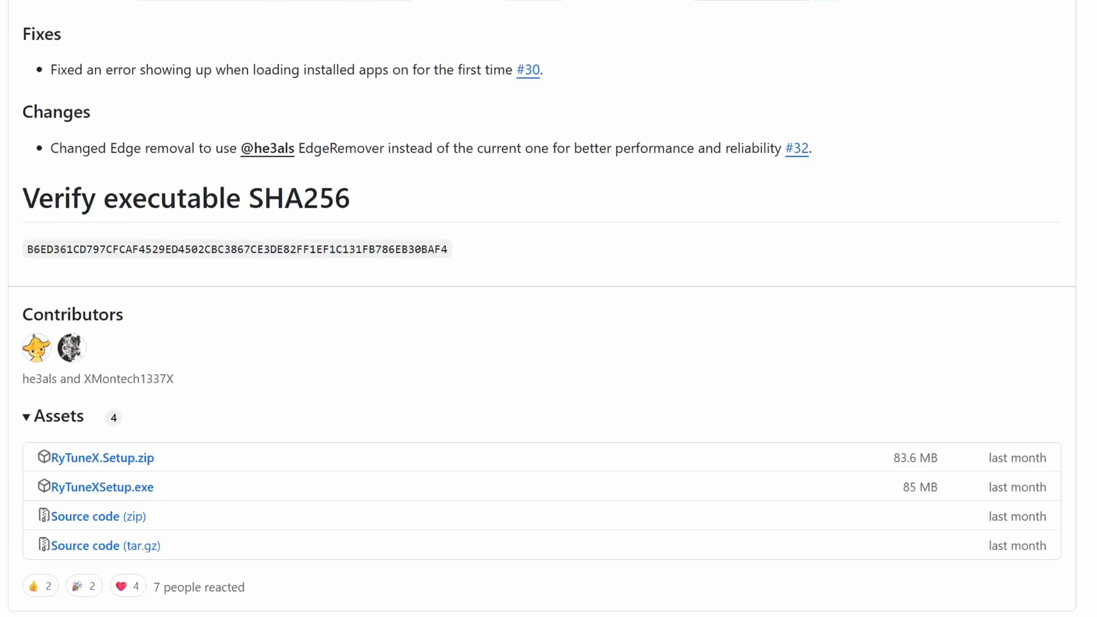
pyautogui.scroll(-3)
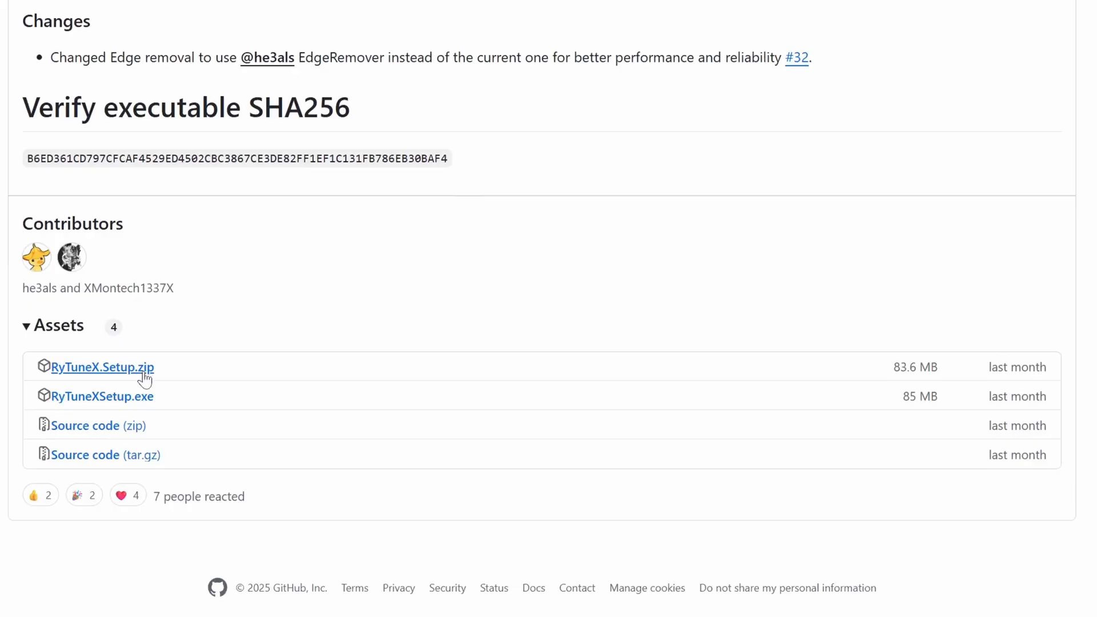
pyautogui.scroll(3)
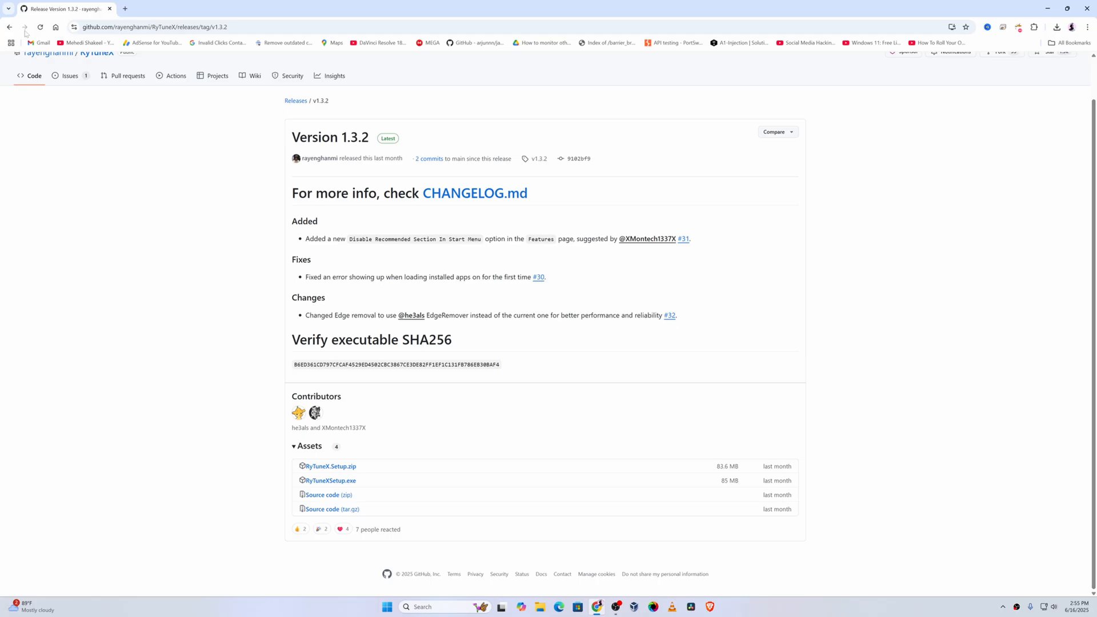
pyautogui.click(11, 26)
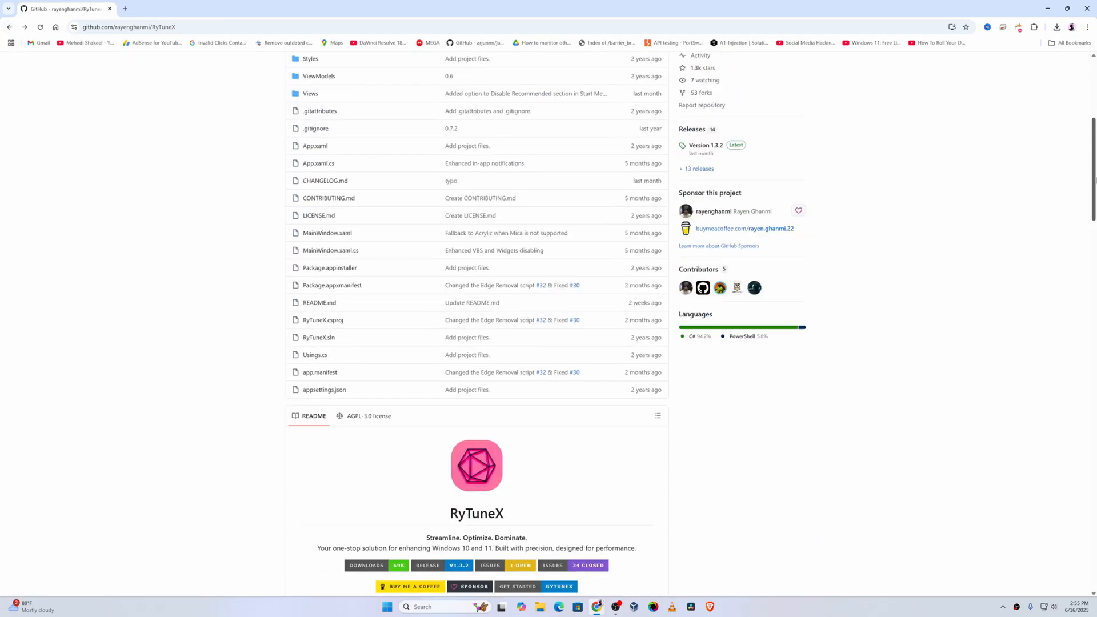
pyautogui.scroll(-3)
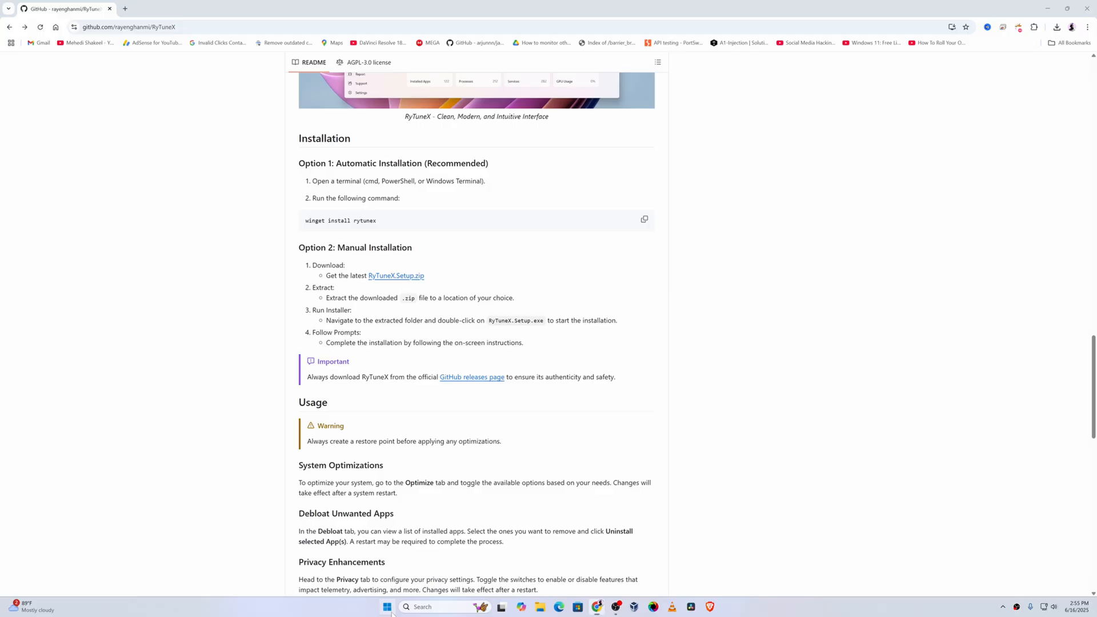
pyautogui.write('te')
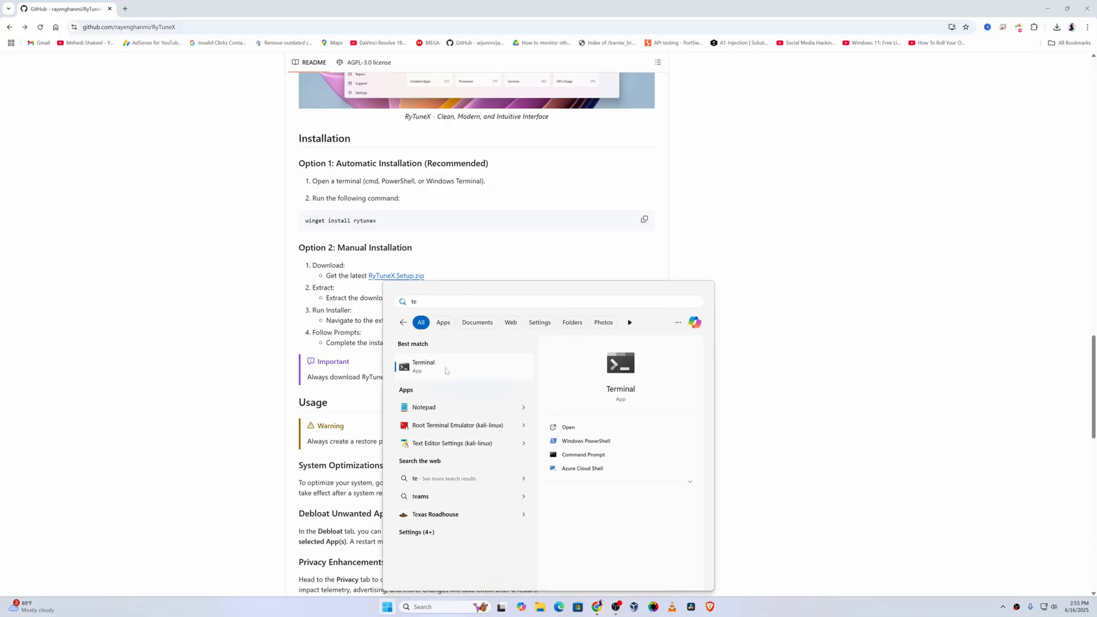
# Step: Run 'winget install rytunex' in Terminal and accept the source terms with y
pyautogui.click(585, 441)
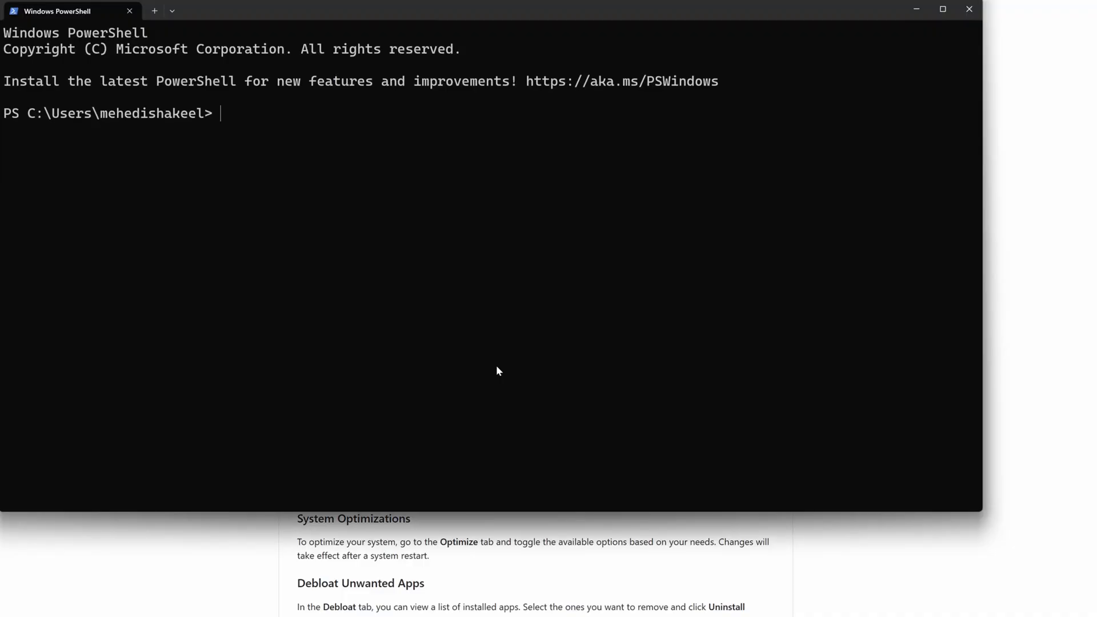
pyautogui.write('winget install rytunex')
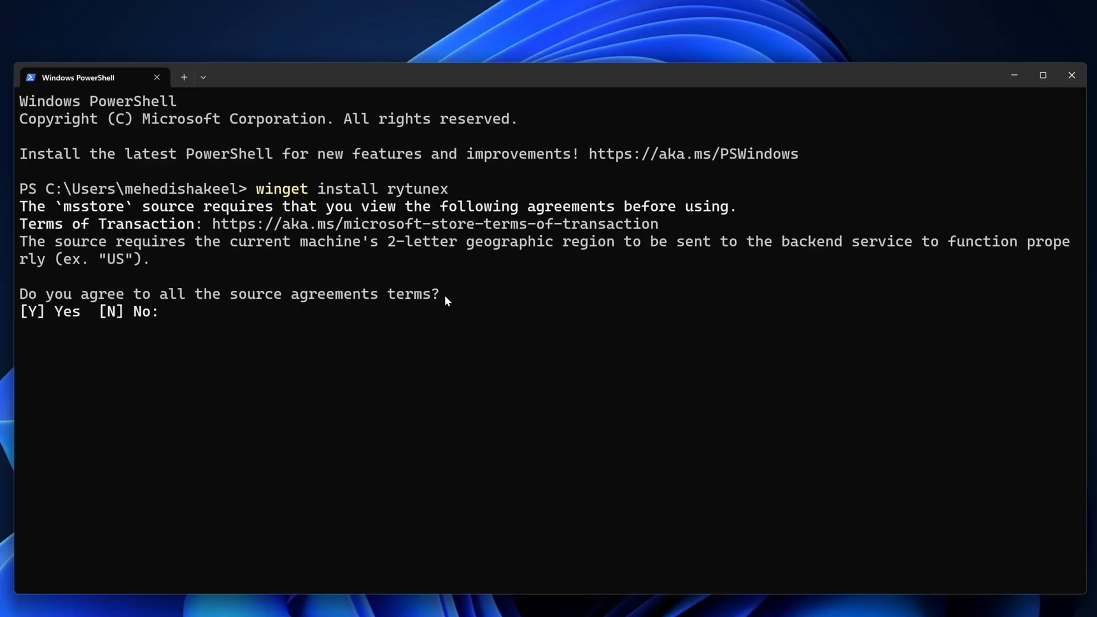
pyautogui.write('y')
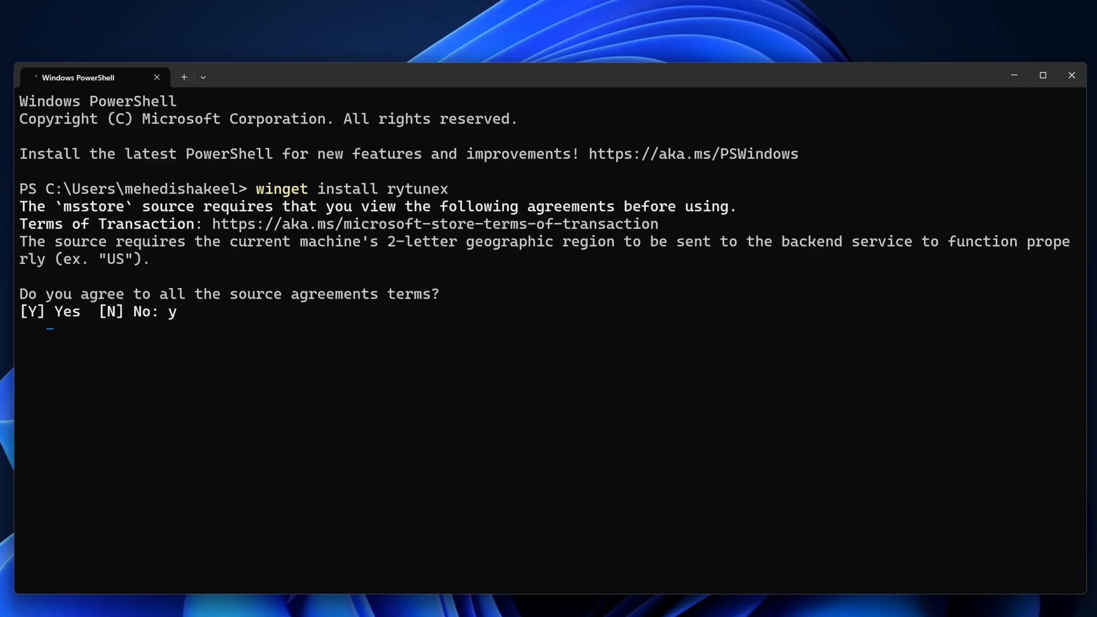
pyautogui.press('enter')
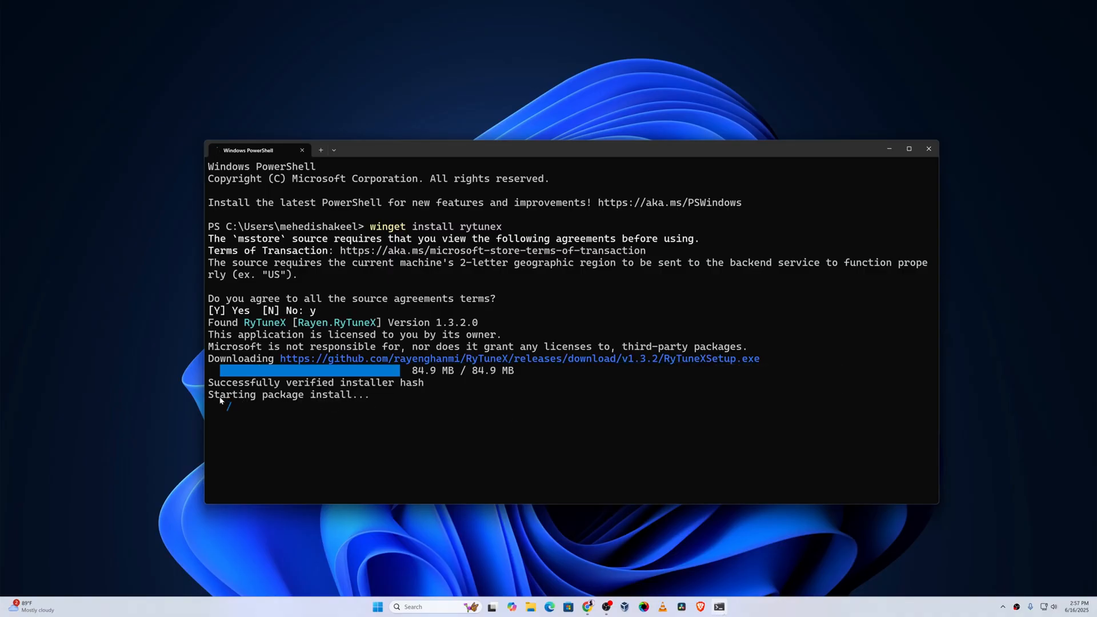
pyautogui.moveTo(469, 407)
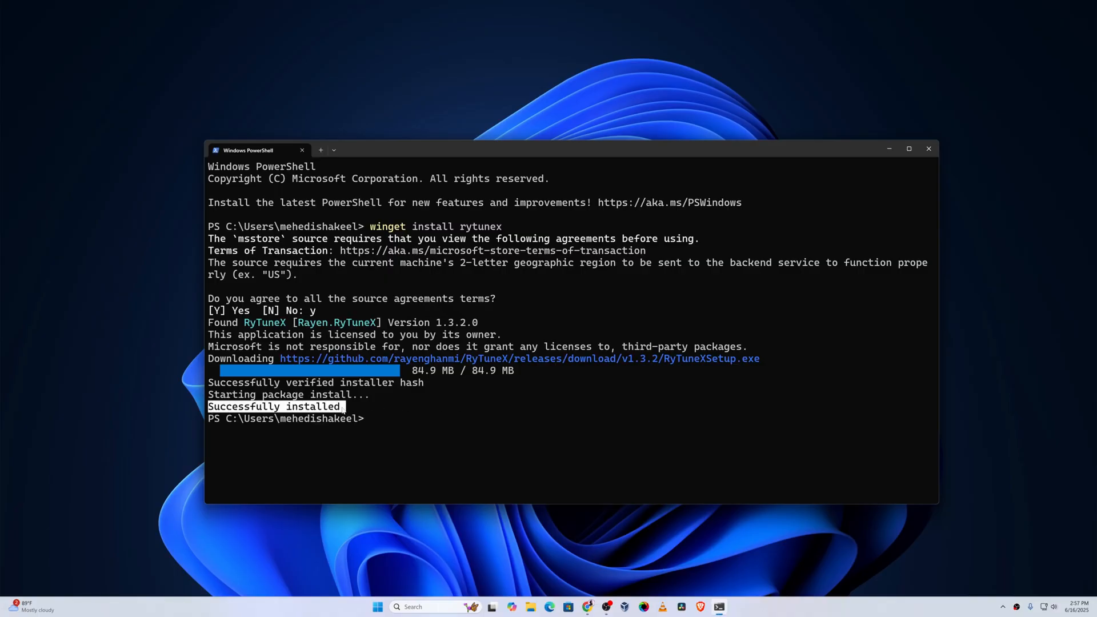
pyautogui.moveTo(929, 149)
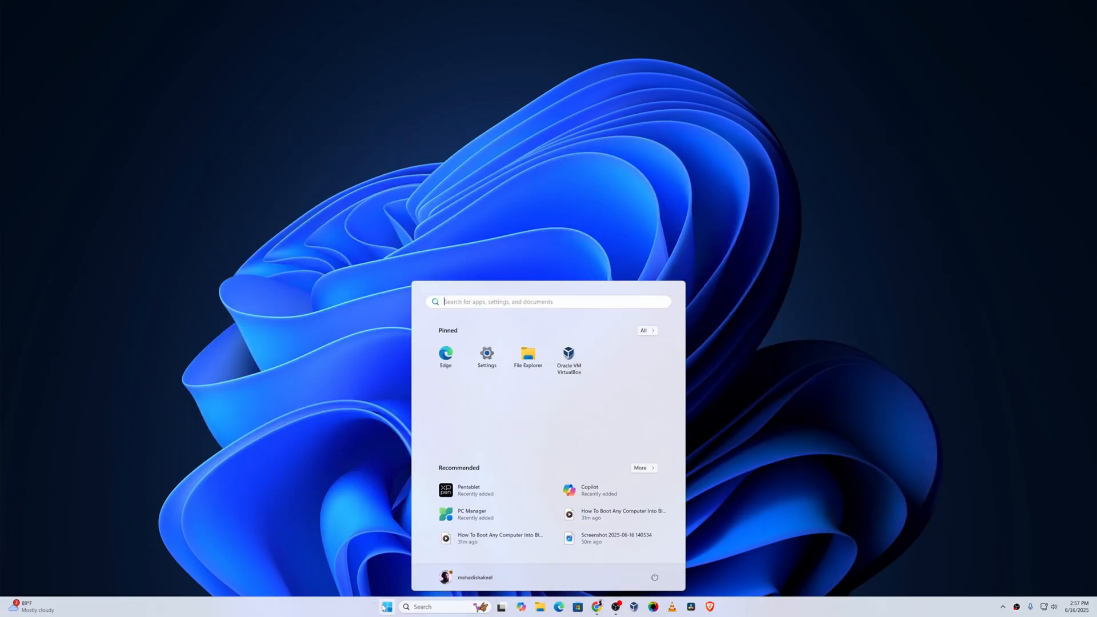
# Step: Launch the newly installed RyTuneX app from Start search
pyautogui.write('RyTuneX')
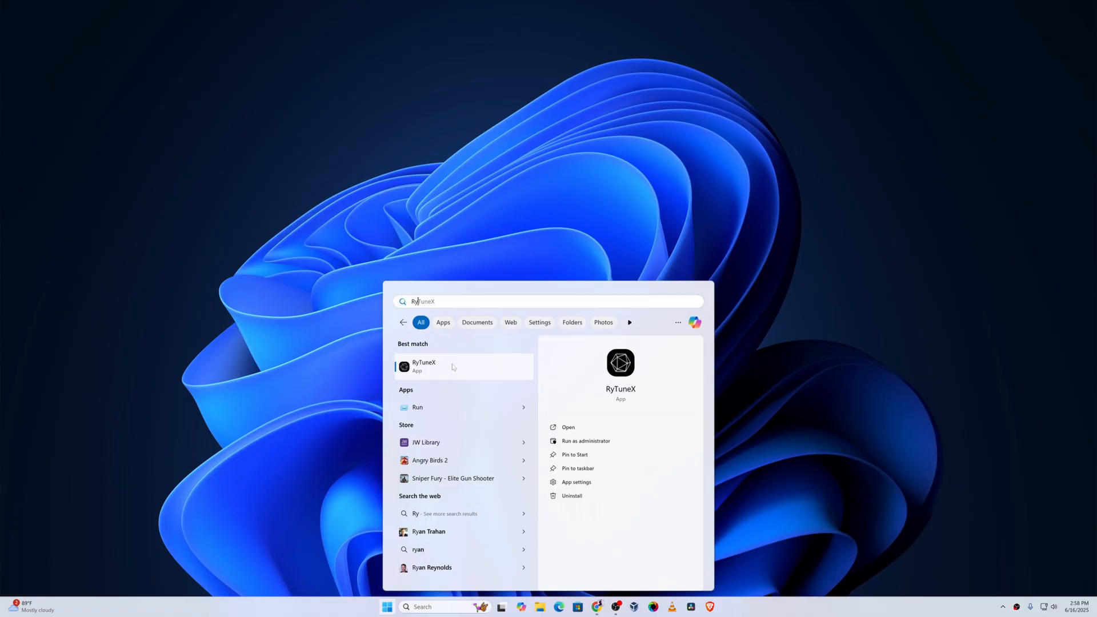
pyautogui.click(425, 365)
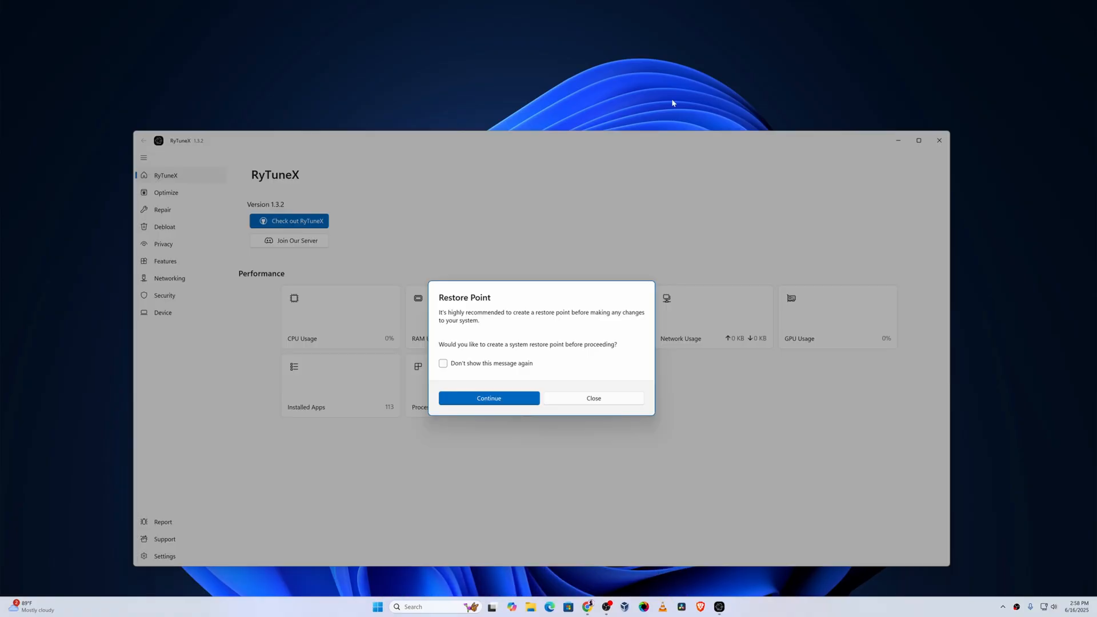
pyautogui.moveTo(195, 149)
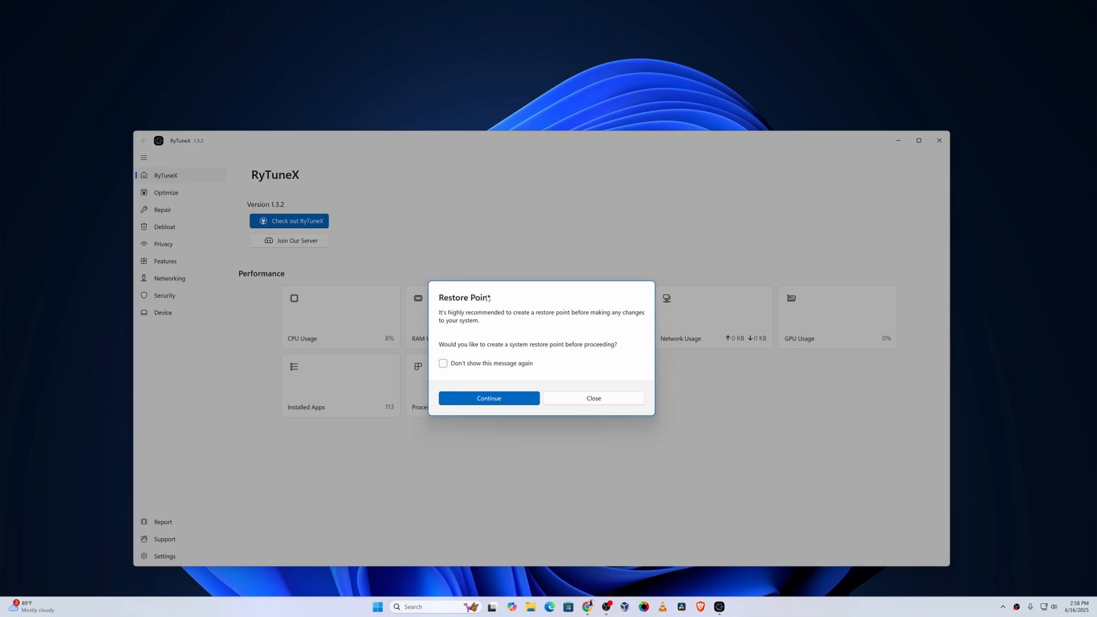
pyautogui.moveTo(489, 327)
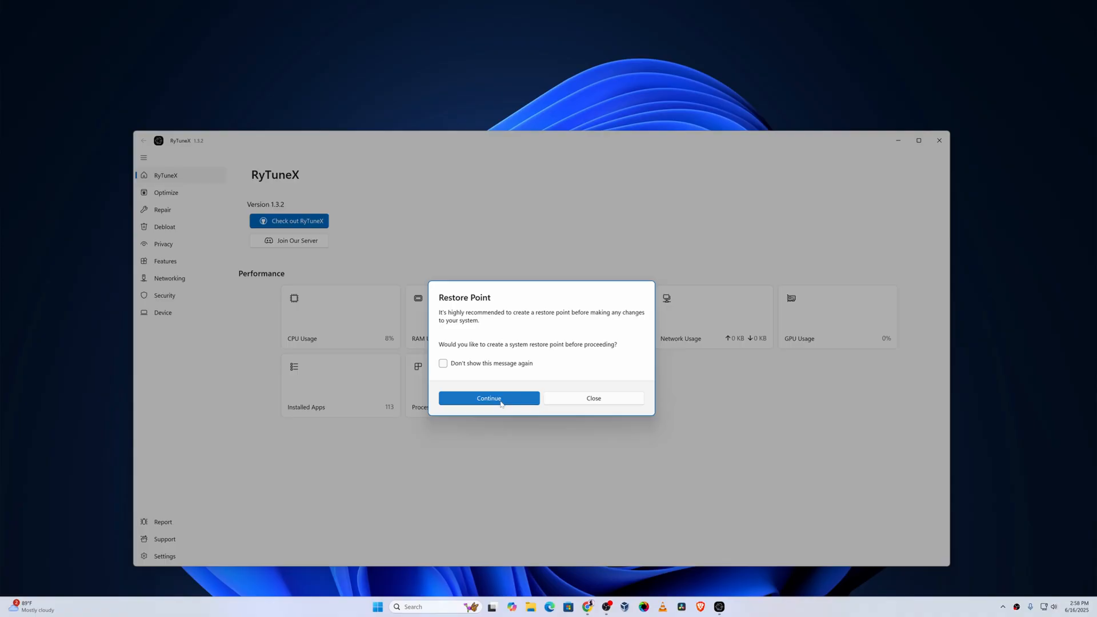
# Step: Continue creating the restore point and acknowledge the 'Restore Point Created' message
pyautogui.click(488, 398)
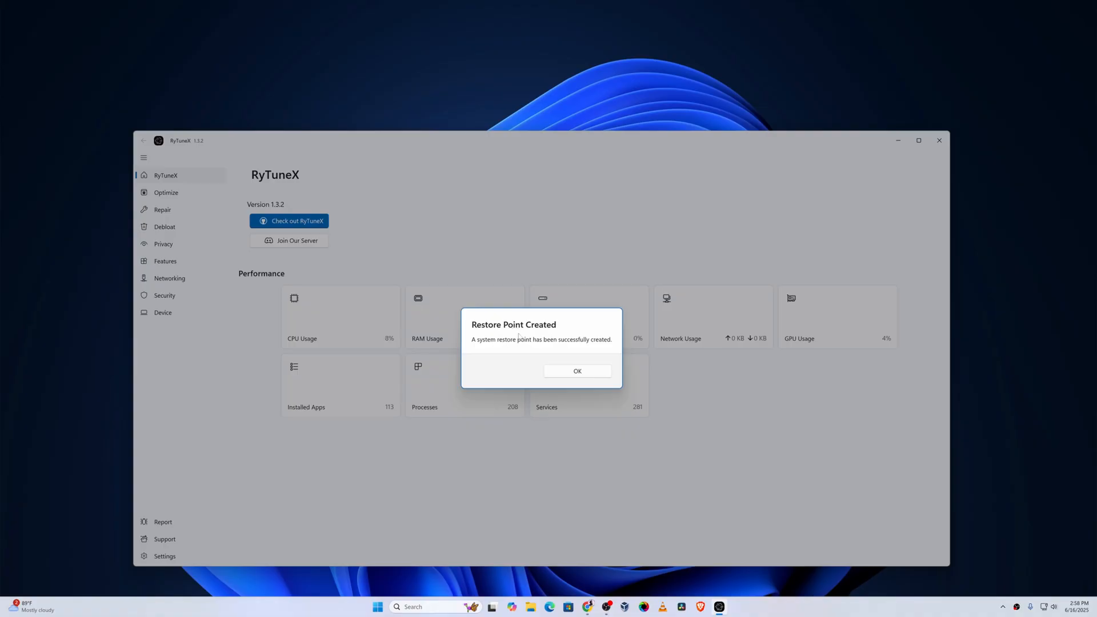
pyautogui.click(576, 370)
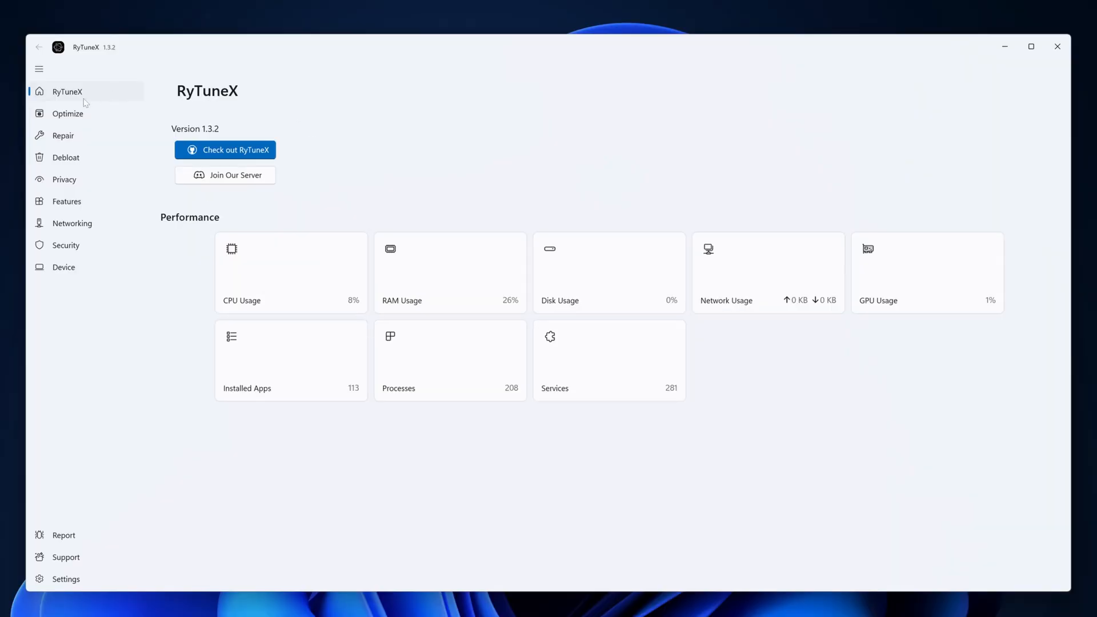
pyautogui.moveTo(66, 157)
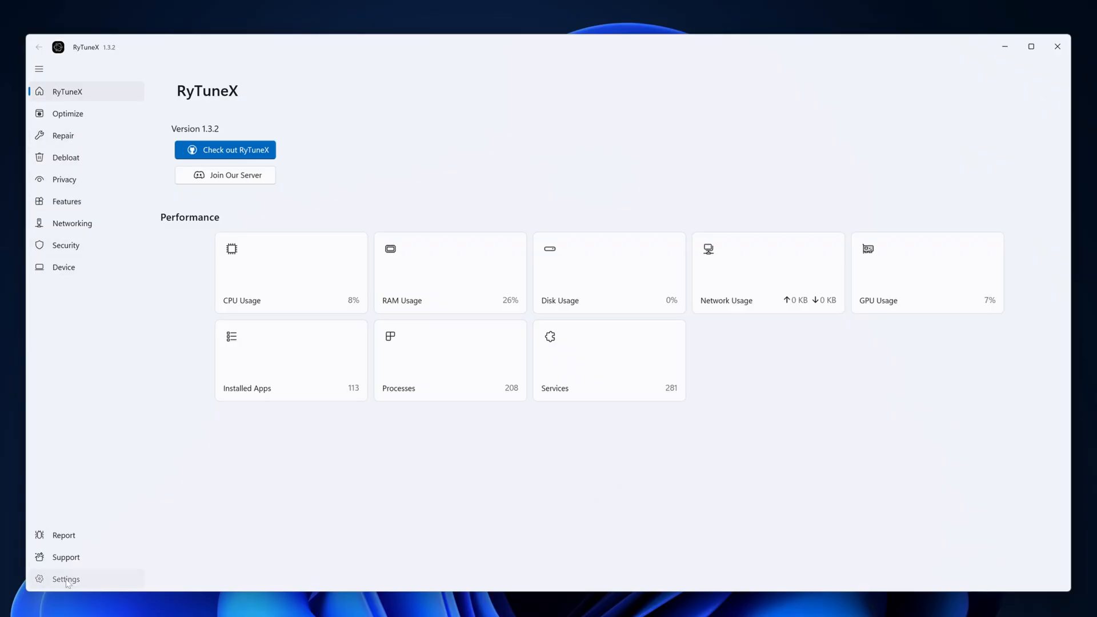
# Step: Set Theme to Dark in Settings and confirm version 1.3.2 is the latest via Check for updates
pyautogui.click(66, 578)
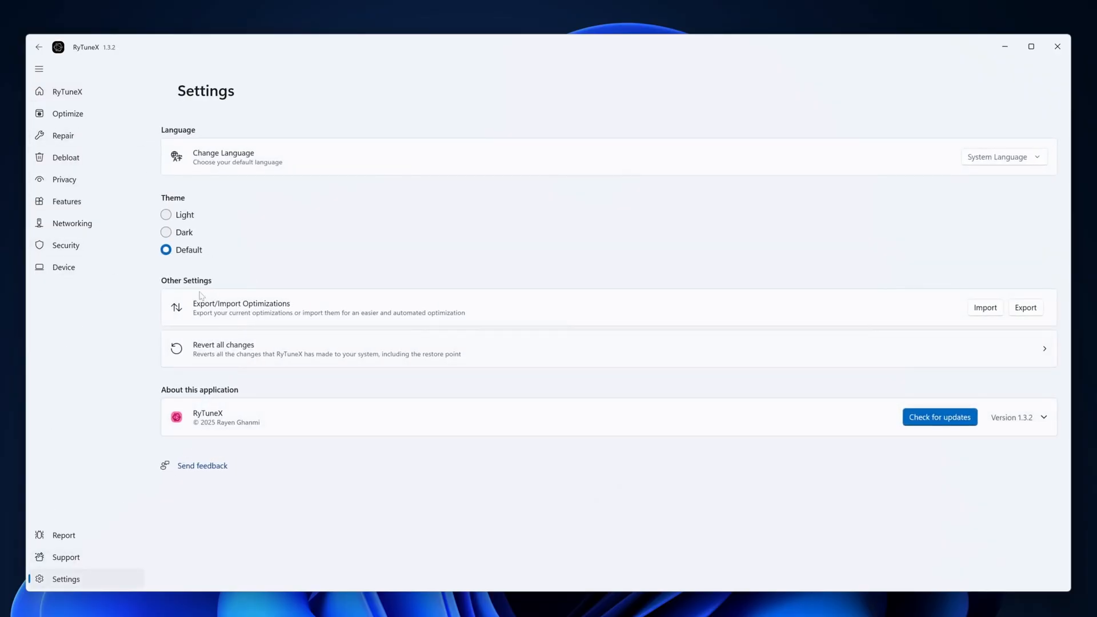
pyautogui.click(166, 232)
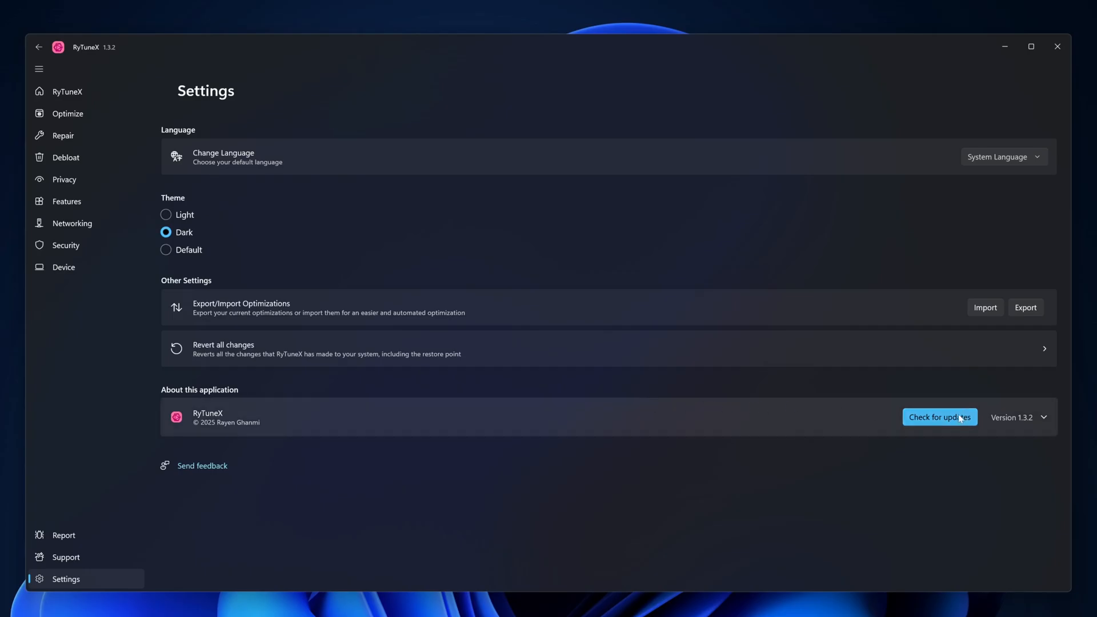
pyautogui.moveTo(952, 419)
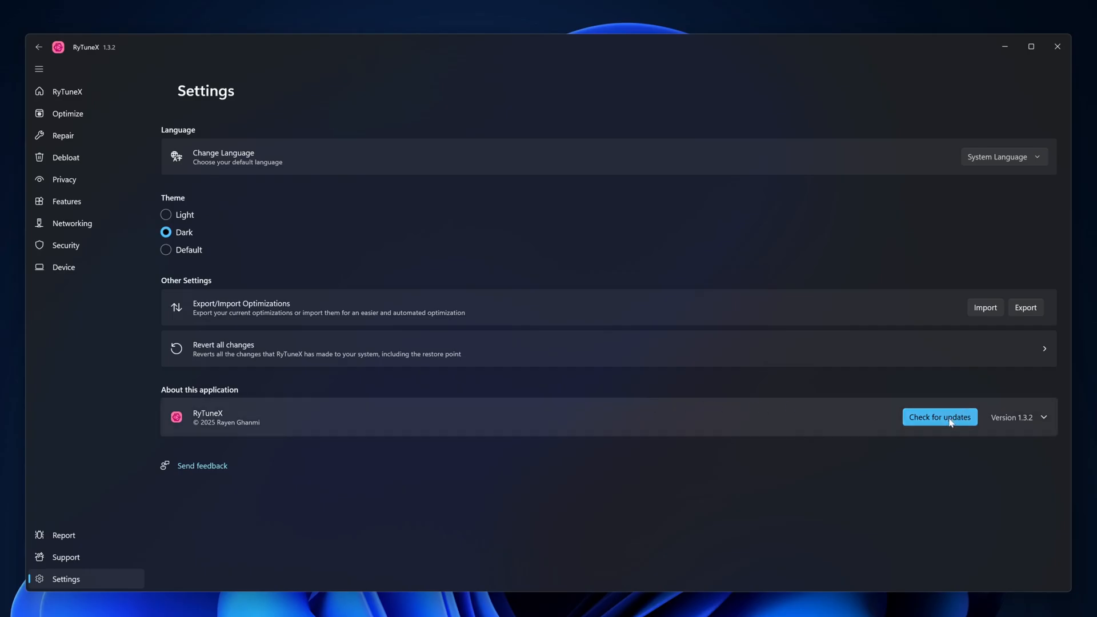
pyautogui.click(939, 417)
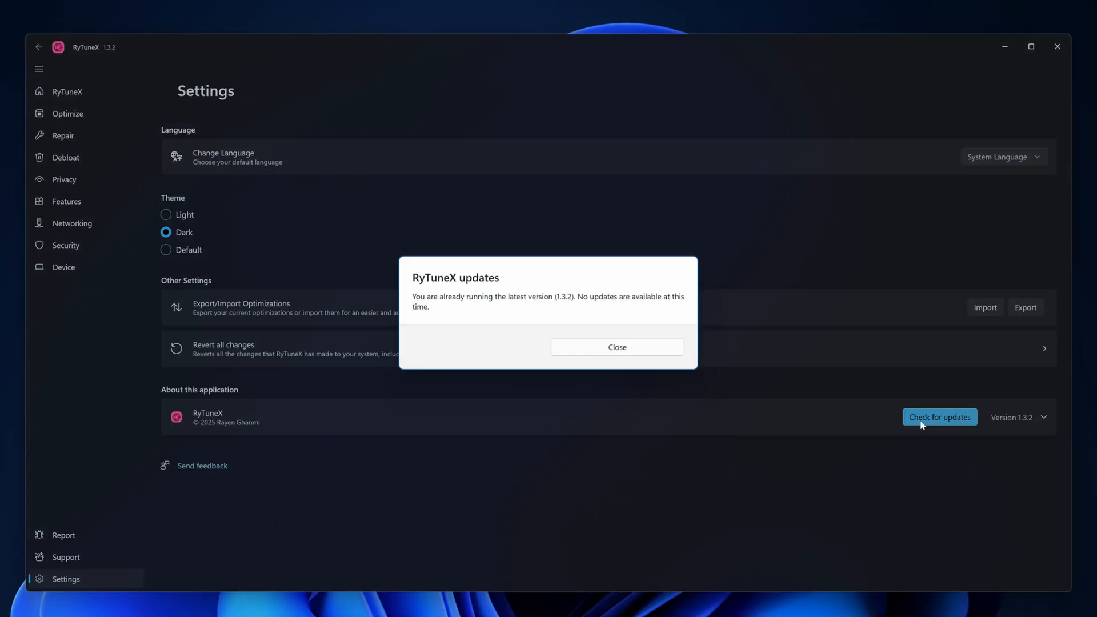
pyautogui.moveTo(541, 301)
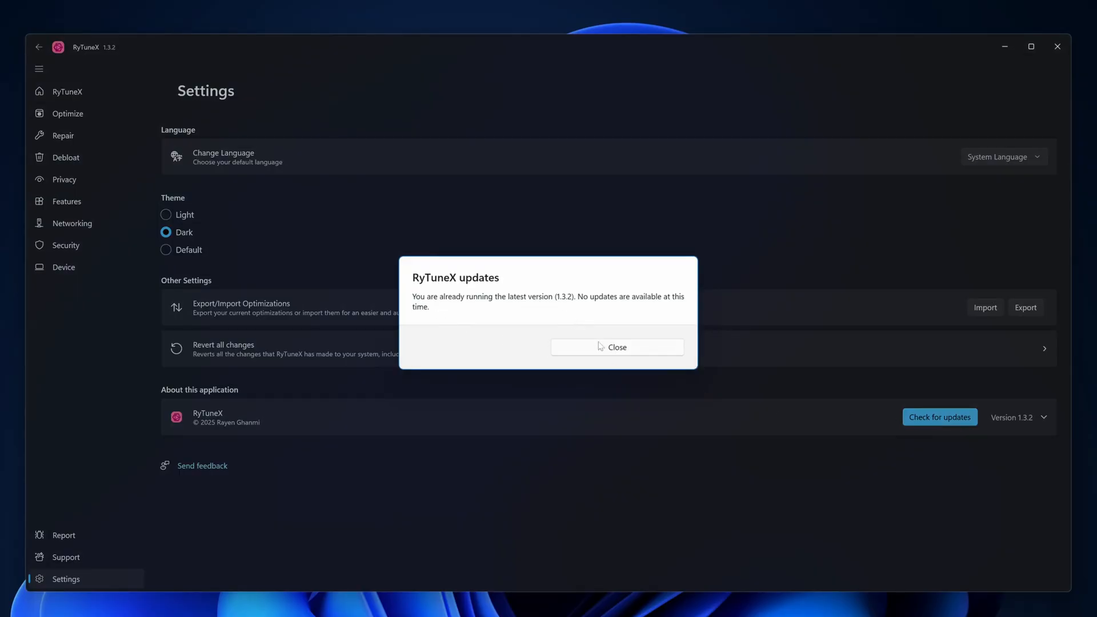
pyautogui.click(616, 348)
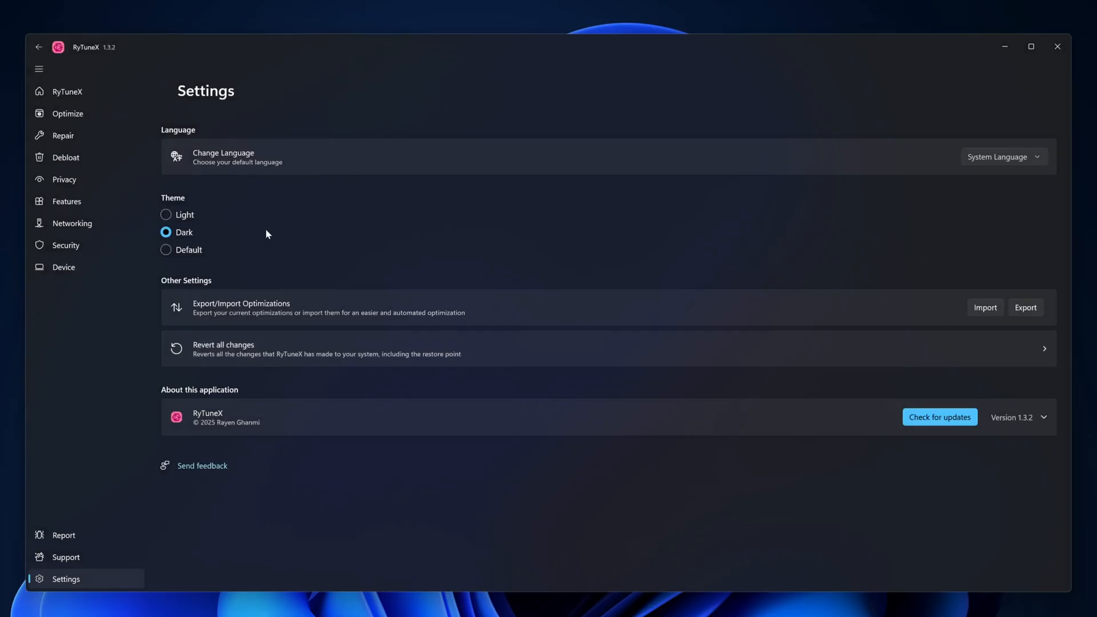
pyautogui.moveTo(67, 113)
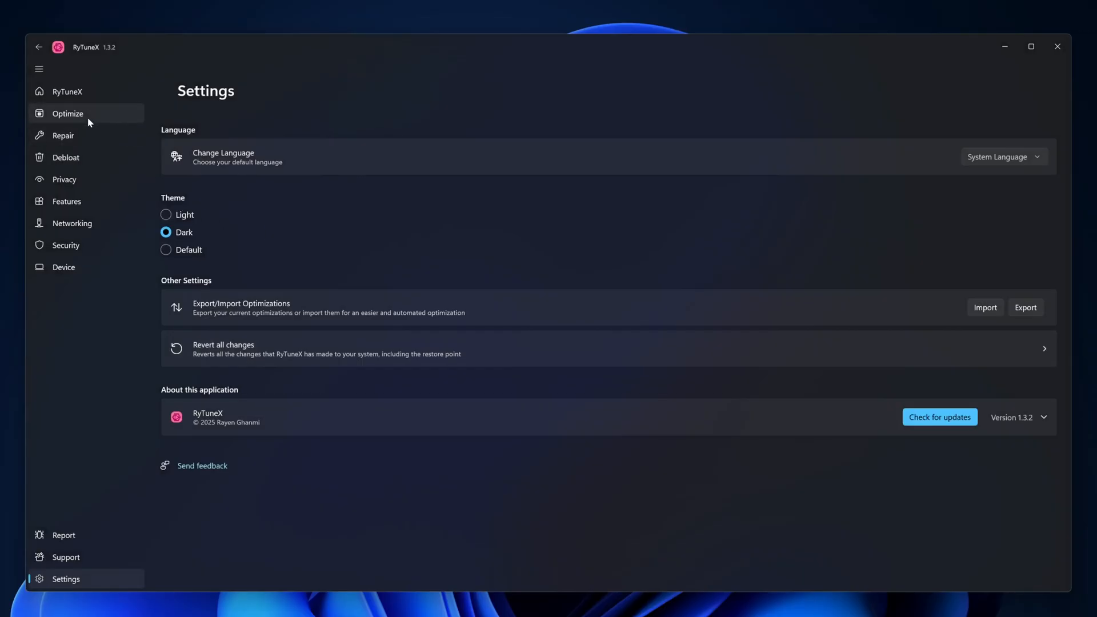
# Step: On Optimize, turn on Menu Show Delay, Mouse Hover Time, Crash Dump, Remote Assistance and Copy/Move Context Menu toggles
pyautogui.click(67, 113)
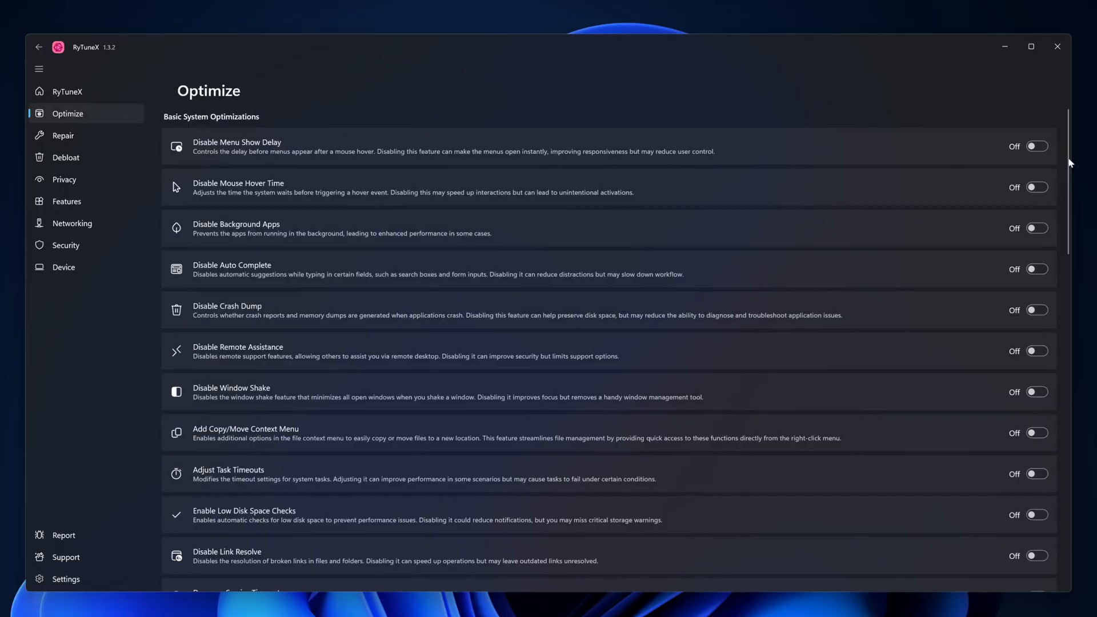
pyautogui.scroll(-3)
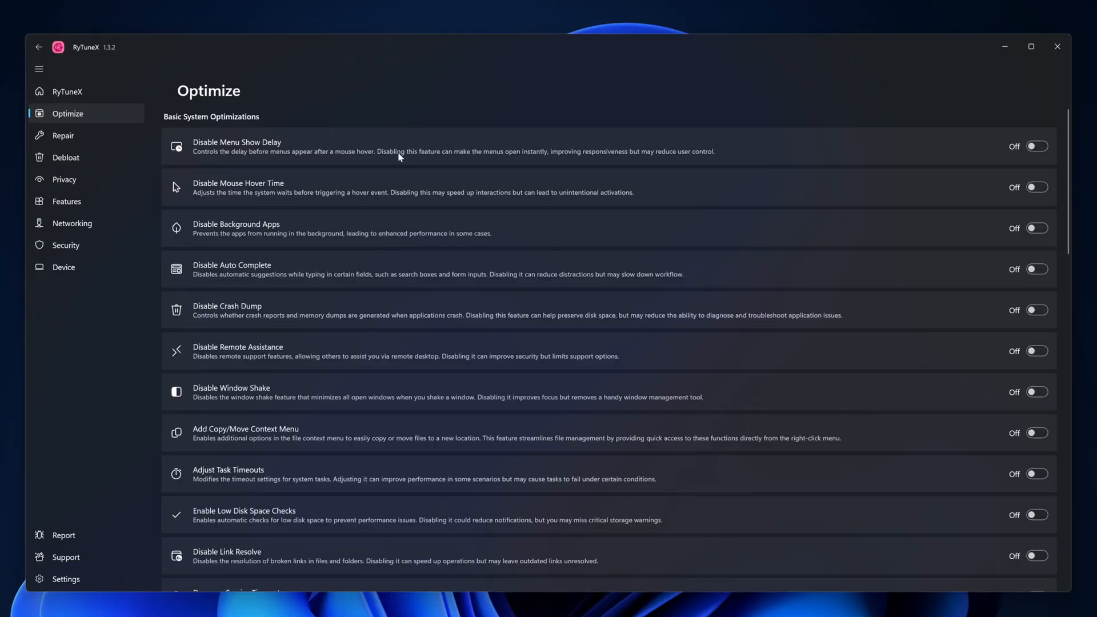
pyautogui.moveTo(267, 151)
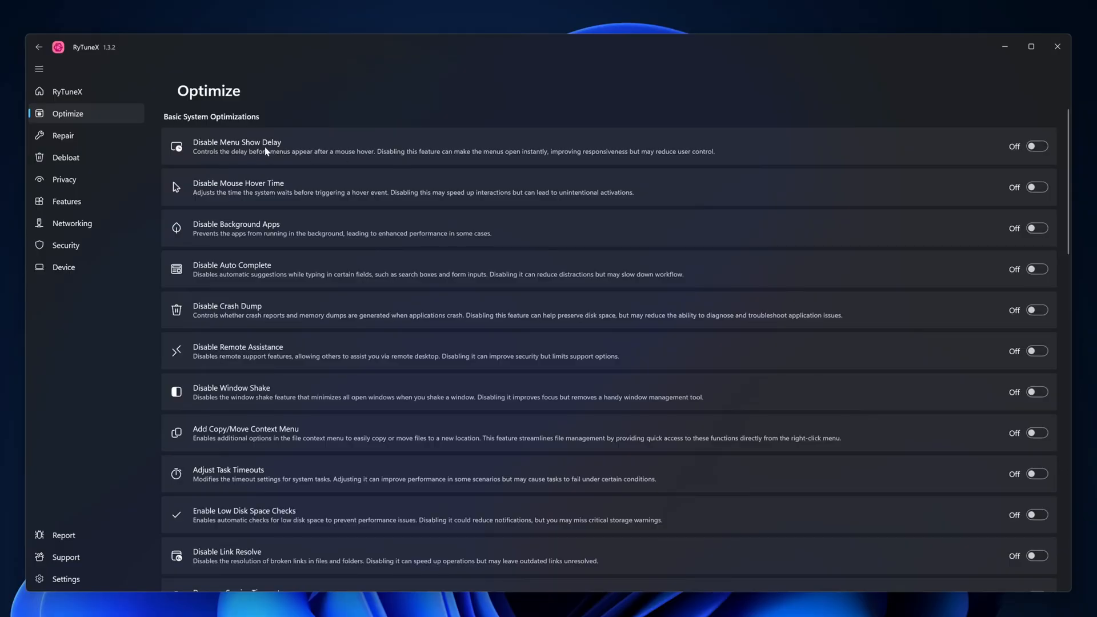
pyautogui.click(1037, 146)
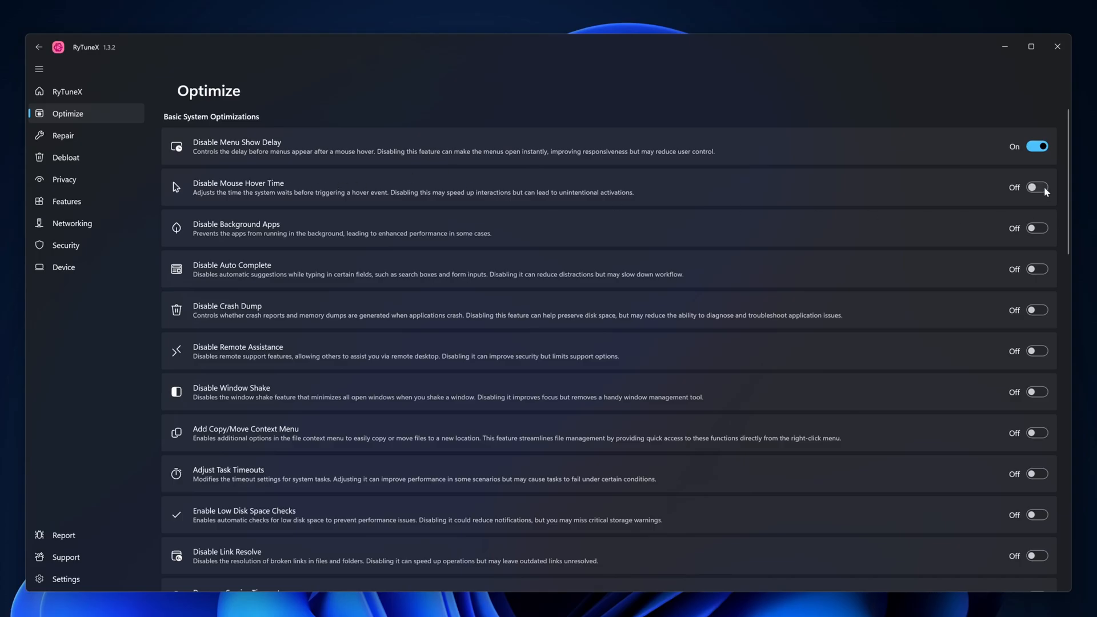
pyautogui.click(1037, 186)
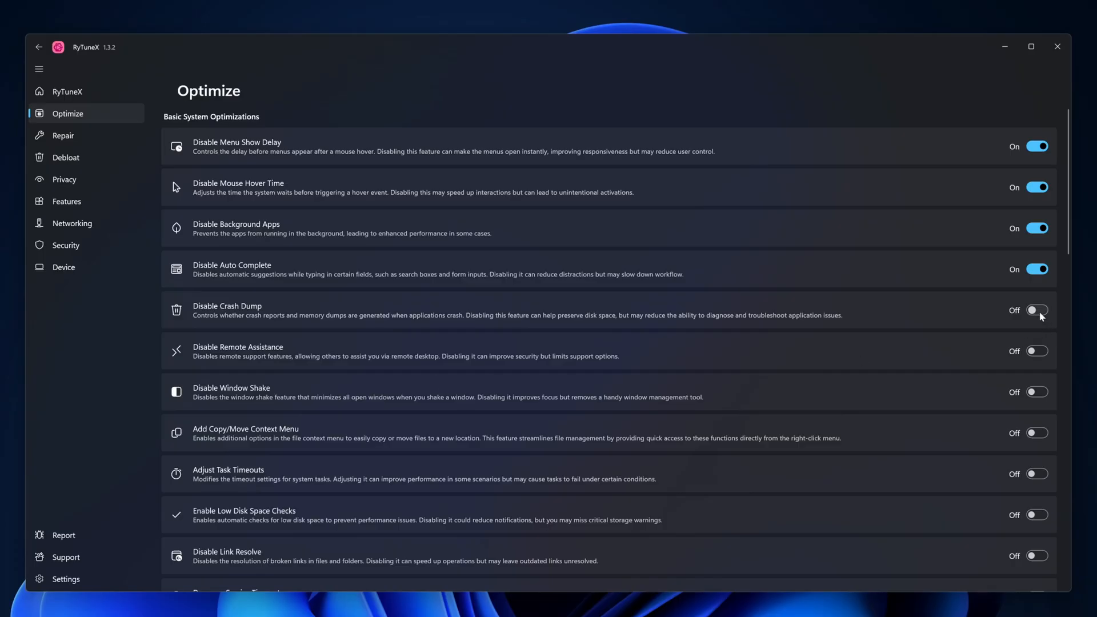
pyautogui.click(1037, 309)
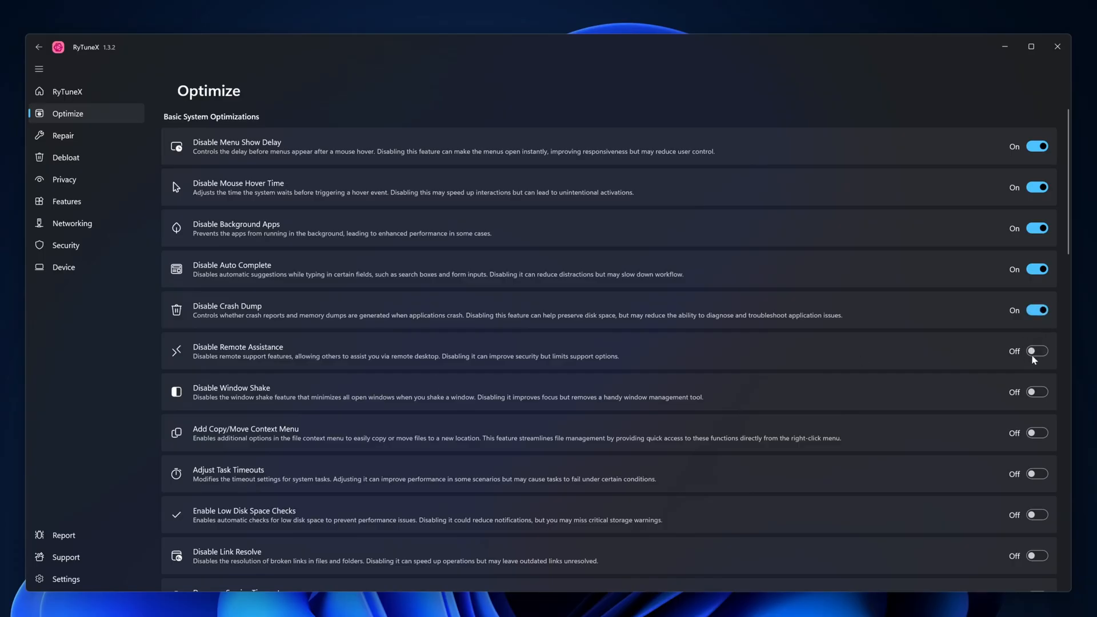
pyautogui.click(1038, 351)
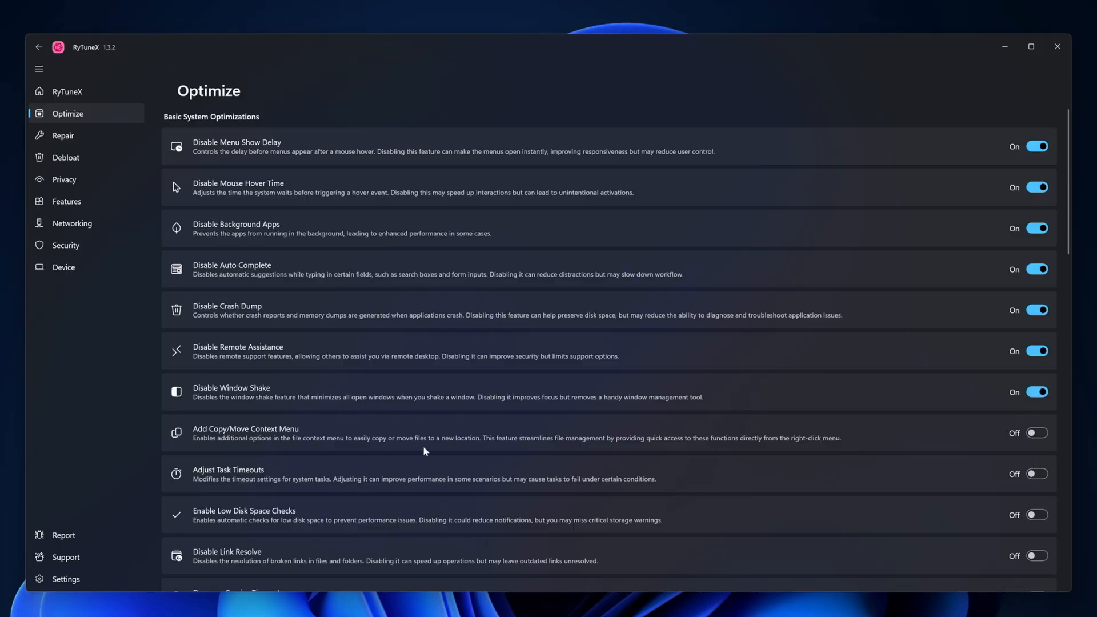
pyautogui.moveTo(211, 435)
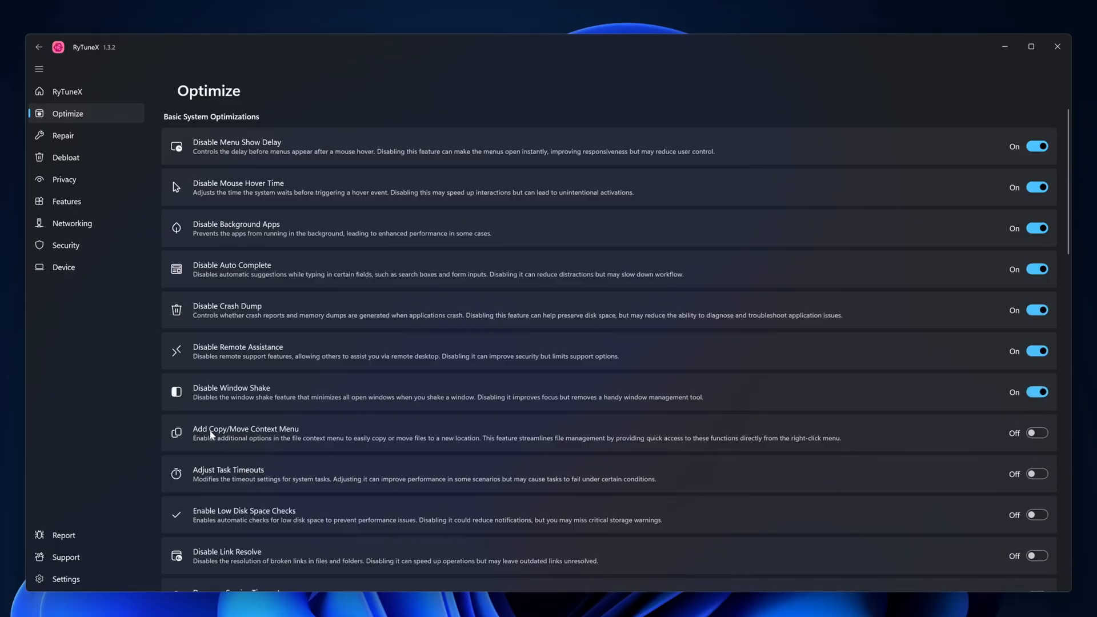
pyautogui.click(1037, 432)
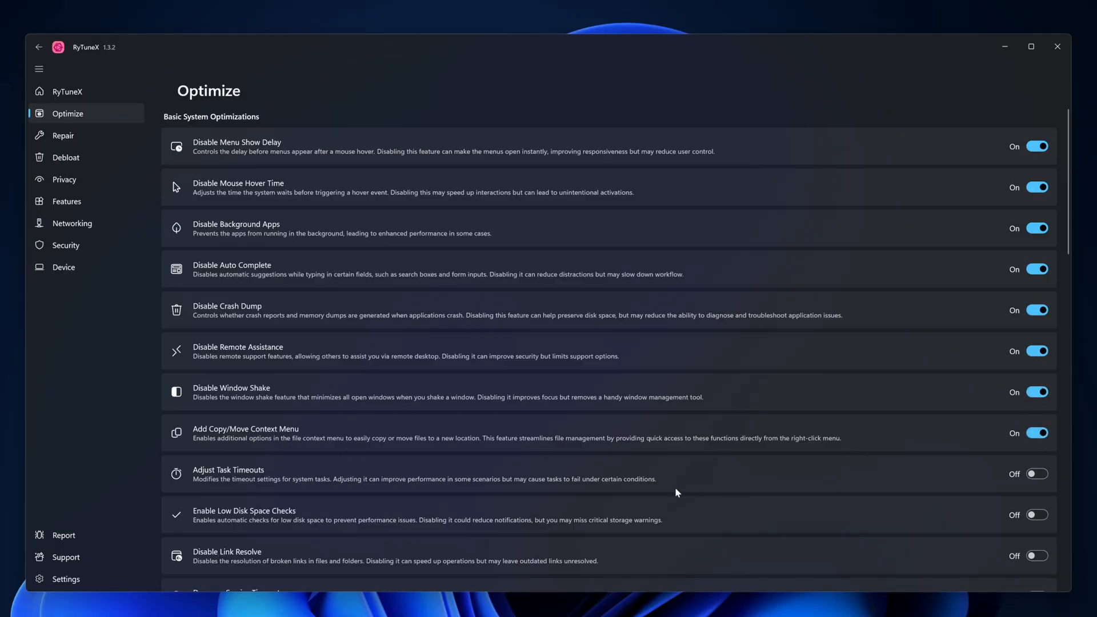
# Step: Turn on Disable Unnecessary Services, Optimize System Profile and Disable Automatic Updates
pyautogui.scroll(-3)
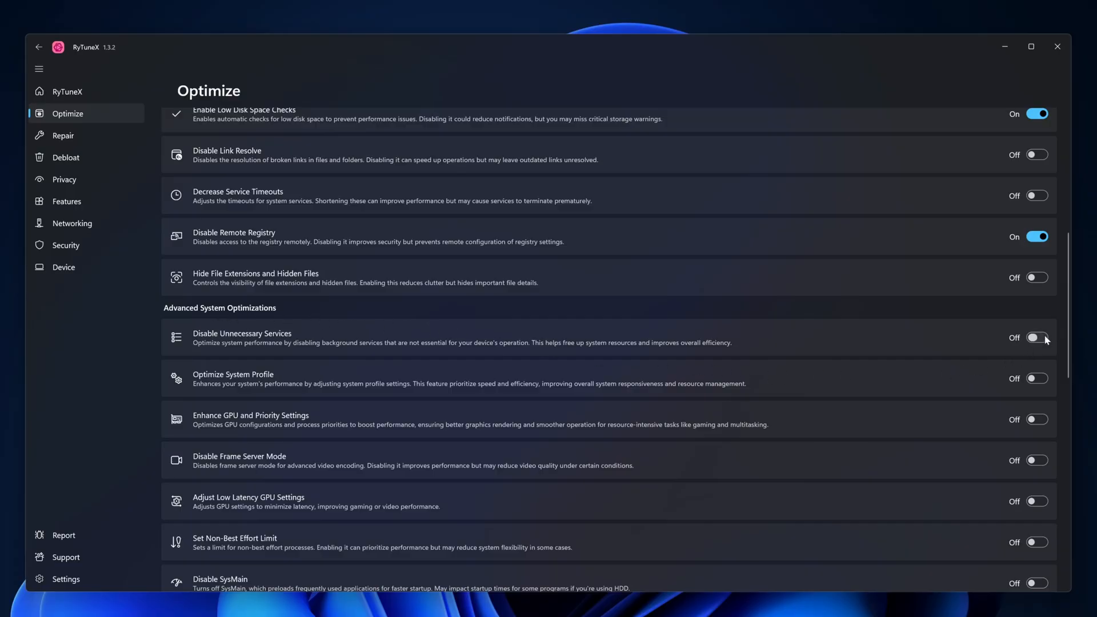
pyautogui.click(1038, 378)
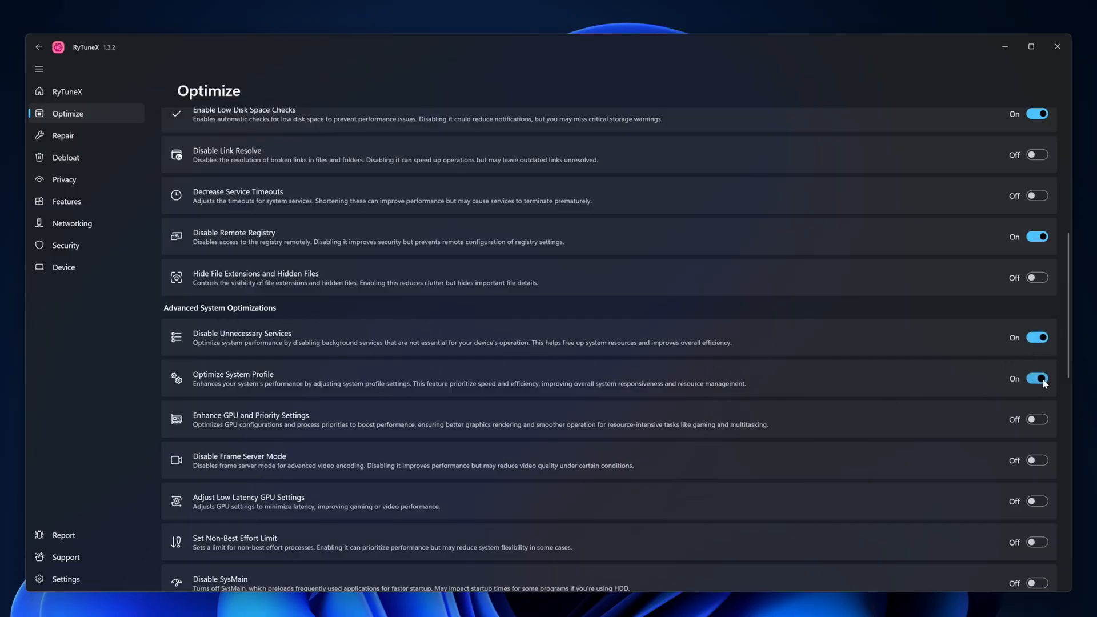
pyautogui.click(1039, 420)
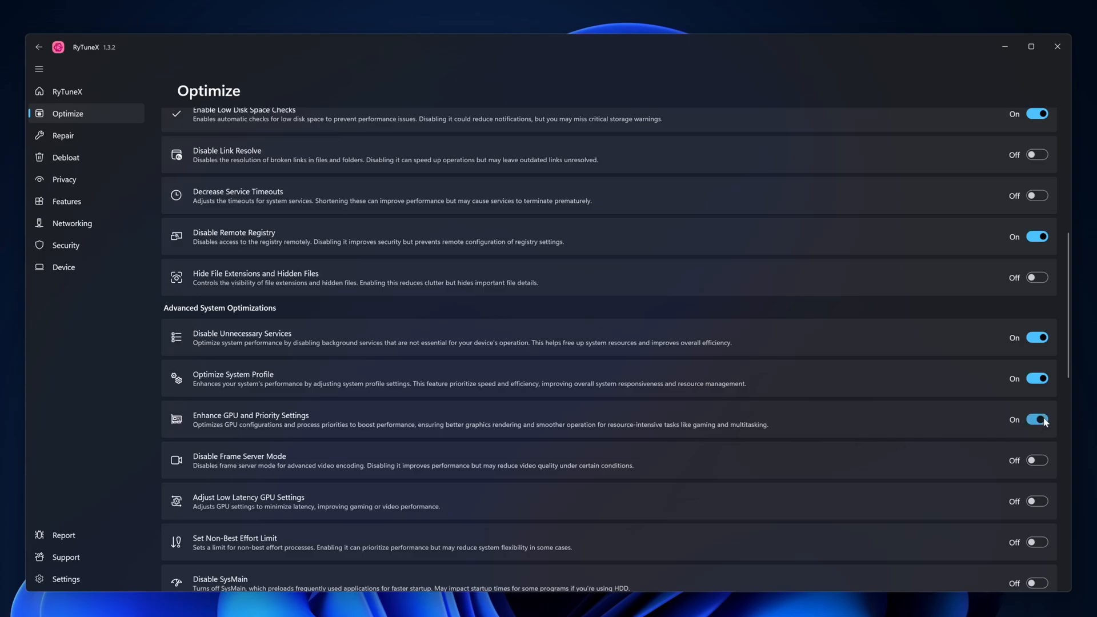
pyautogui.scroll(-3)
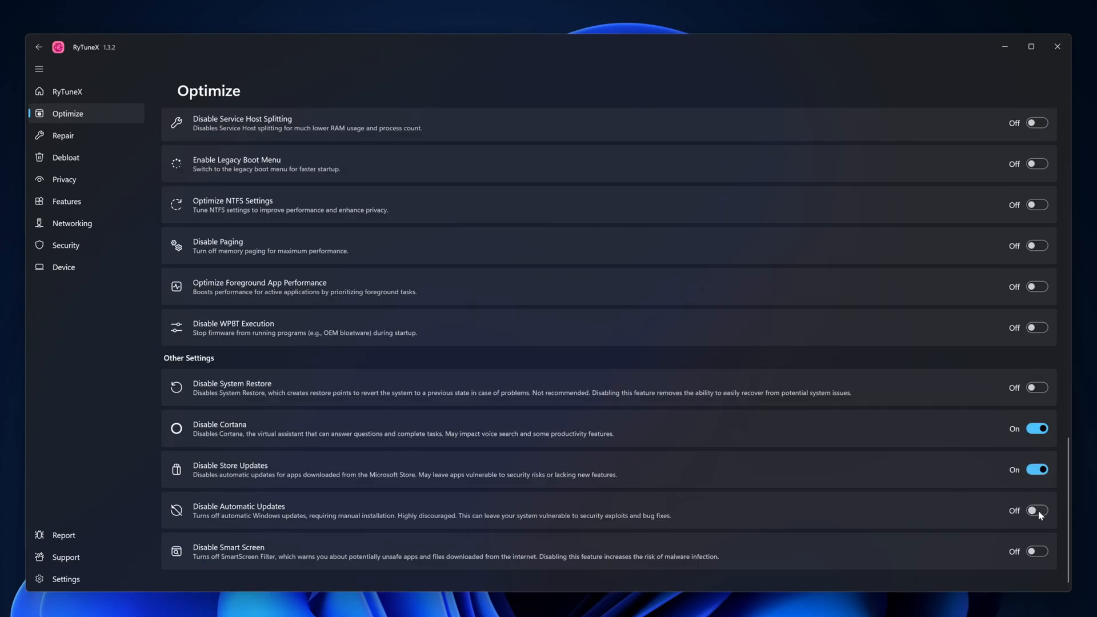
pyautogui.click(1037, 510)
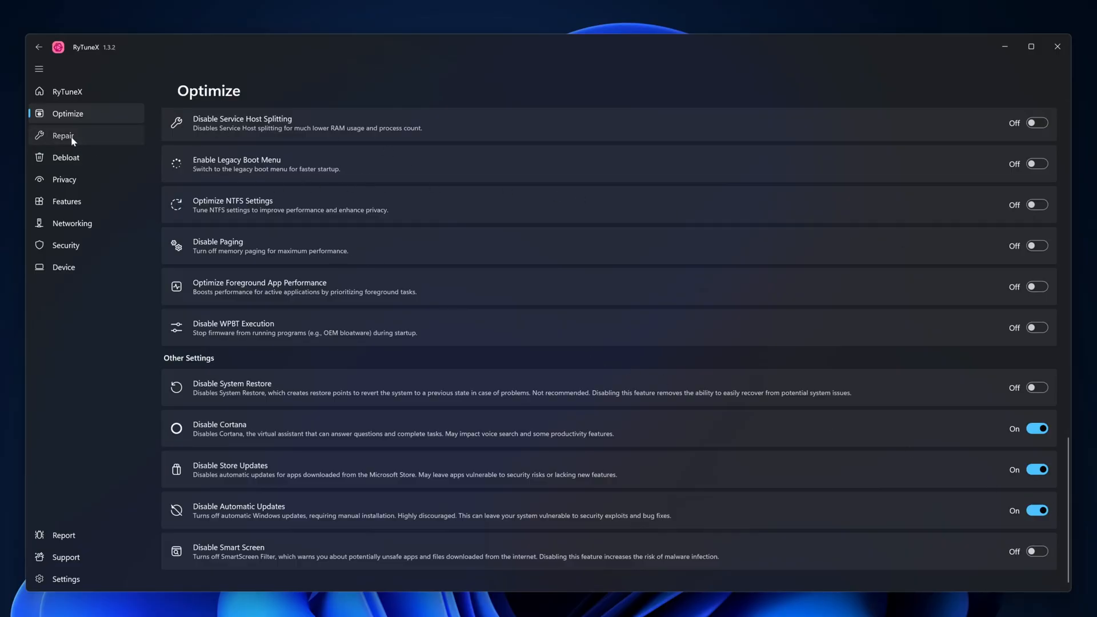
pyautogui.click(63, 135)
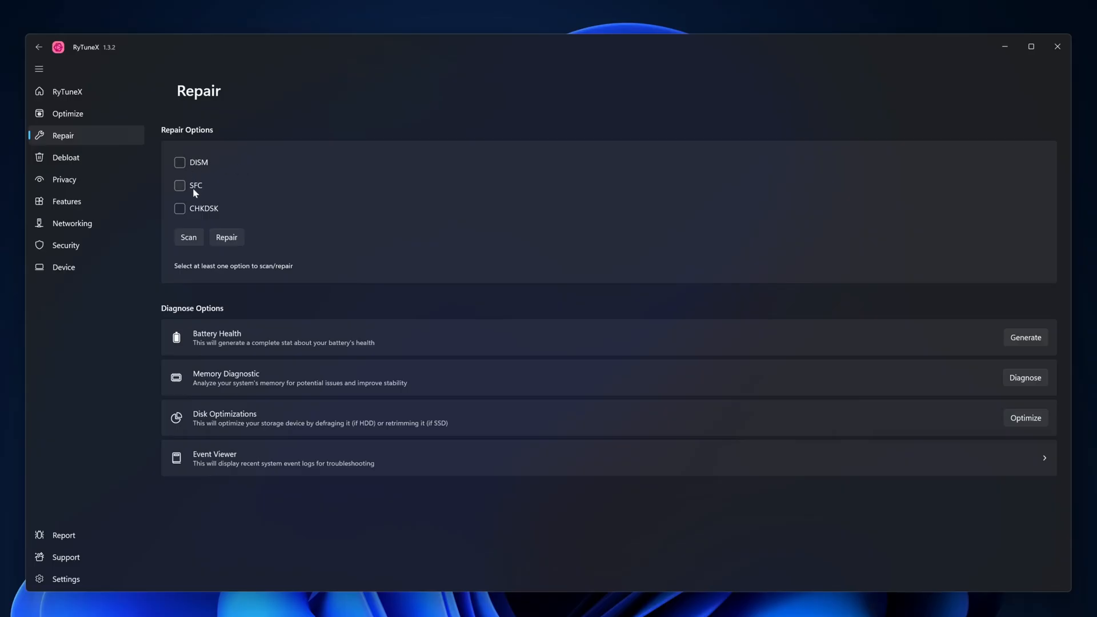
pyautogui.moveTo(234, 212)
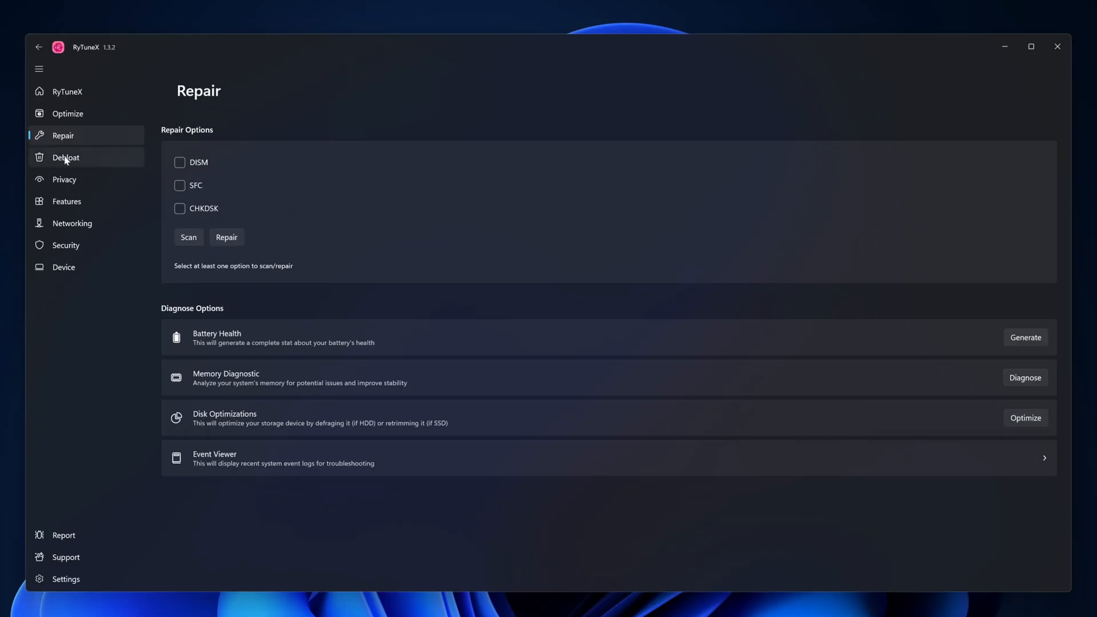
# Step: On Debloat, tick Clipchamp, Microsoft OneDrive and another preinstalled Microsoft app for removal
pyautogui.click(66, 157)
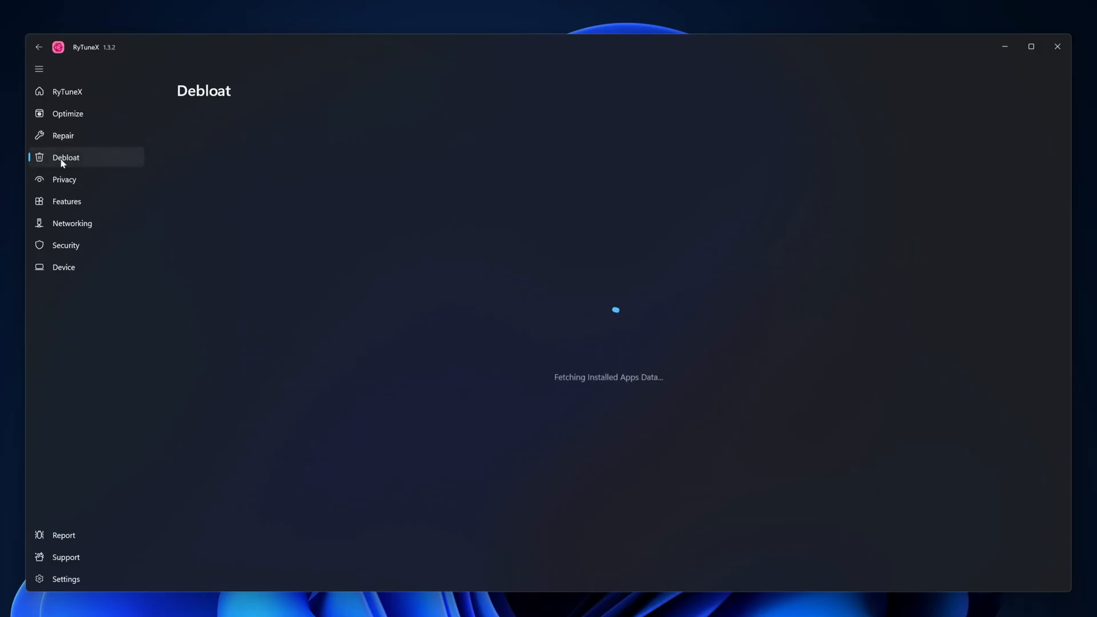
pyautogui.moveTo(67, 159)
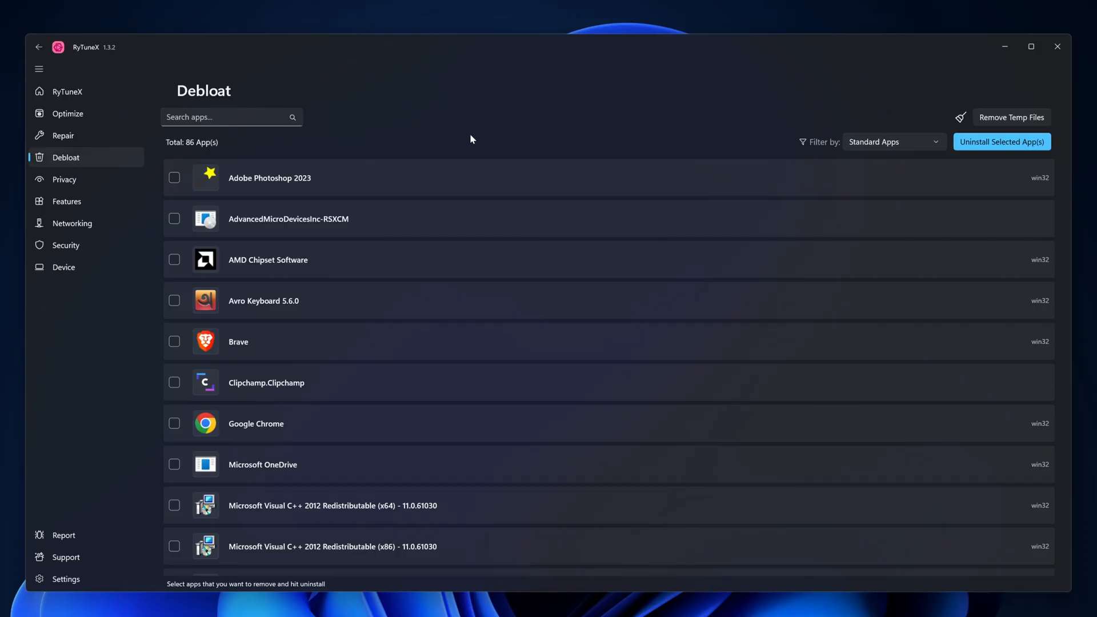
pyautogui.moveTo(259, 405)
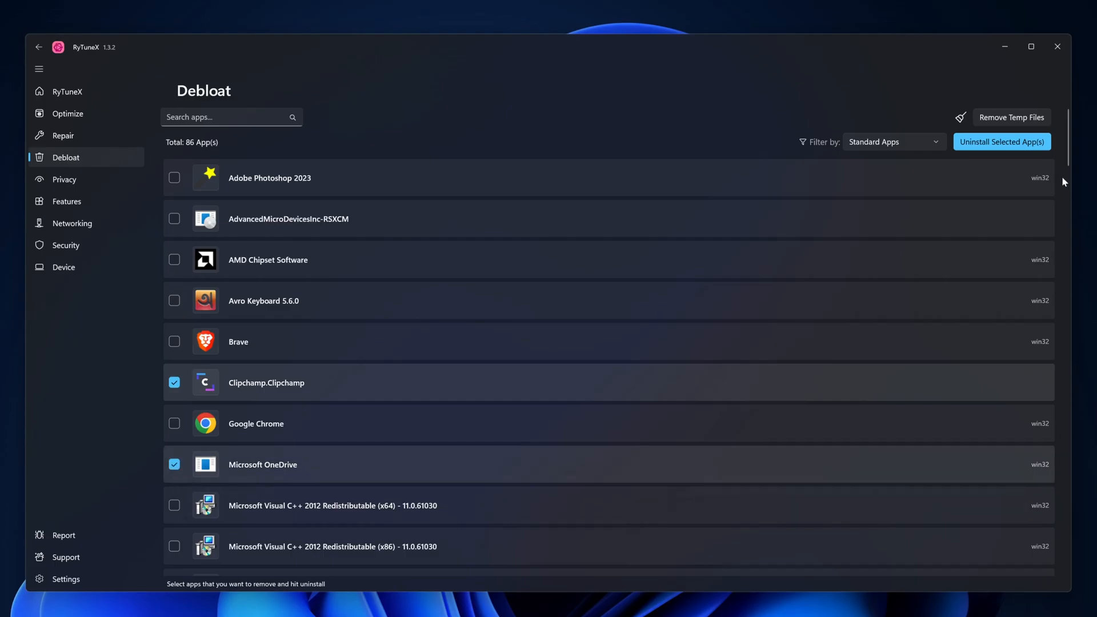
pyautogui.scroll(-3)
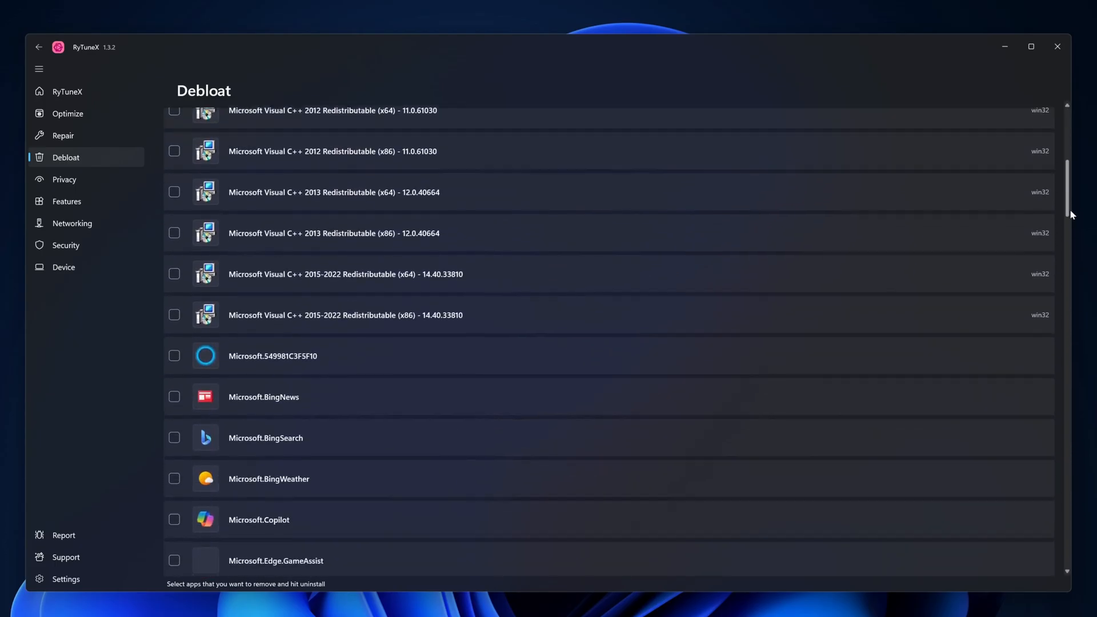
pyautogui.click(174, 281)
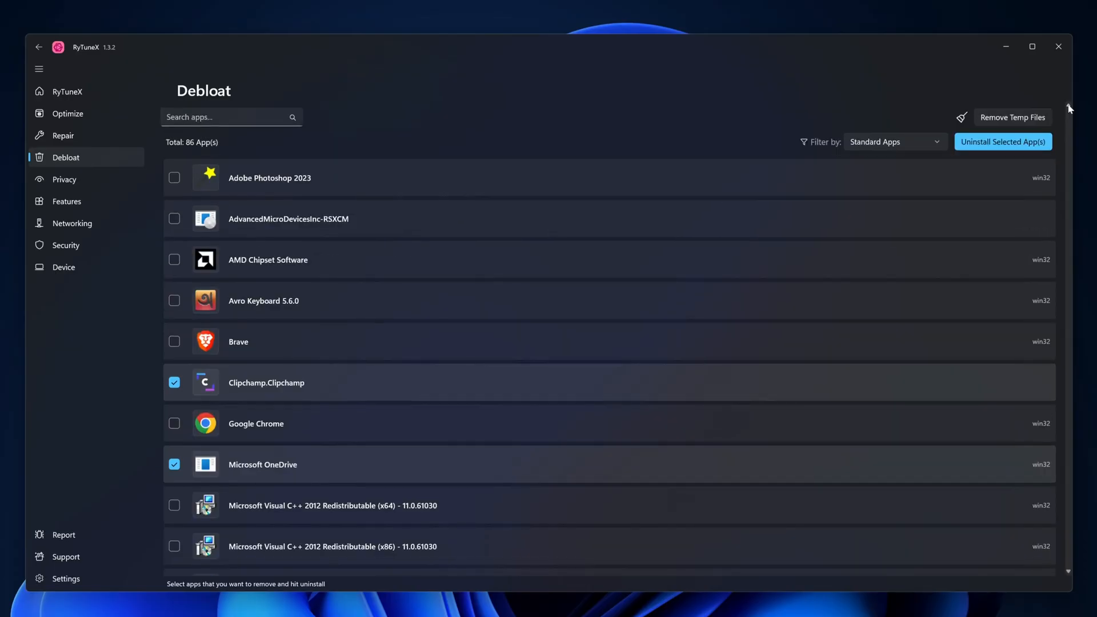
pyautogui.moveTo(537, 389)
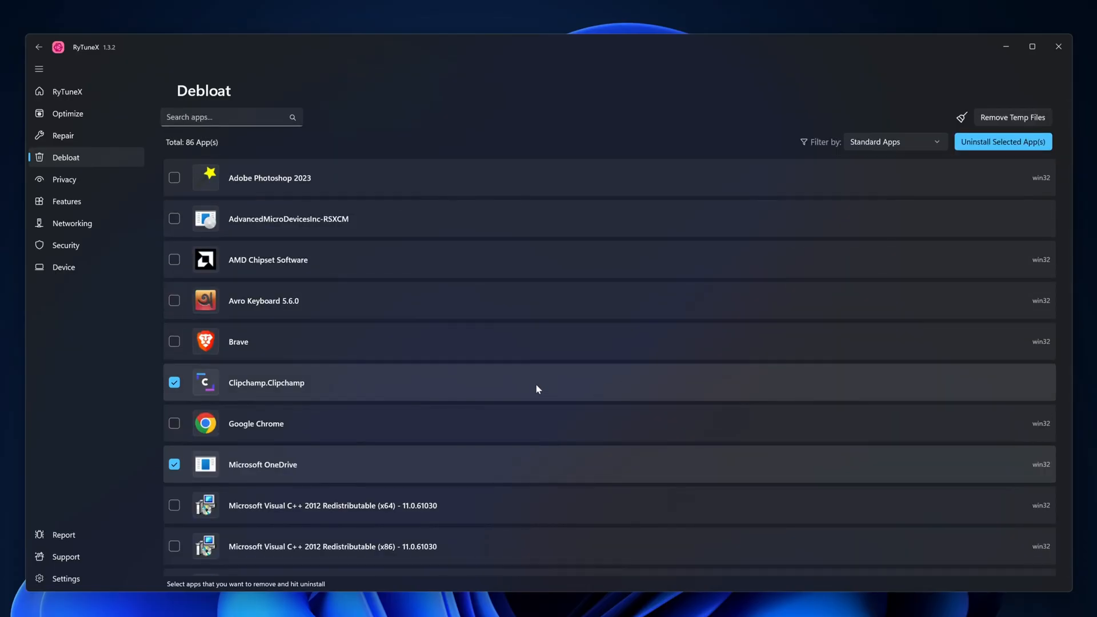
pyautogui.moveTo(506, 404)
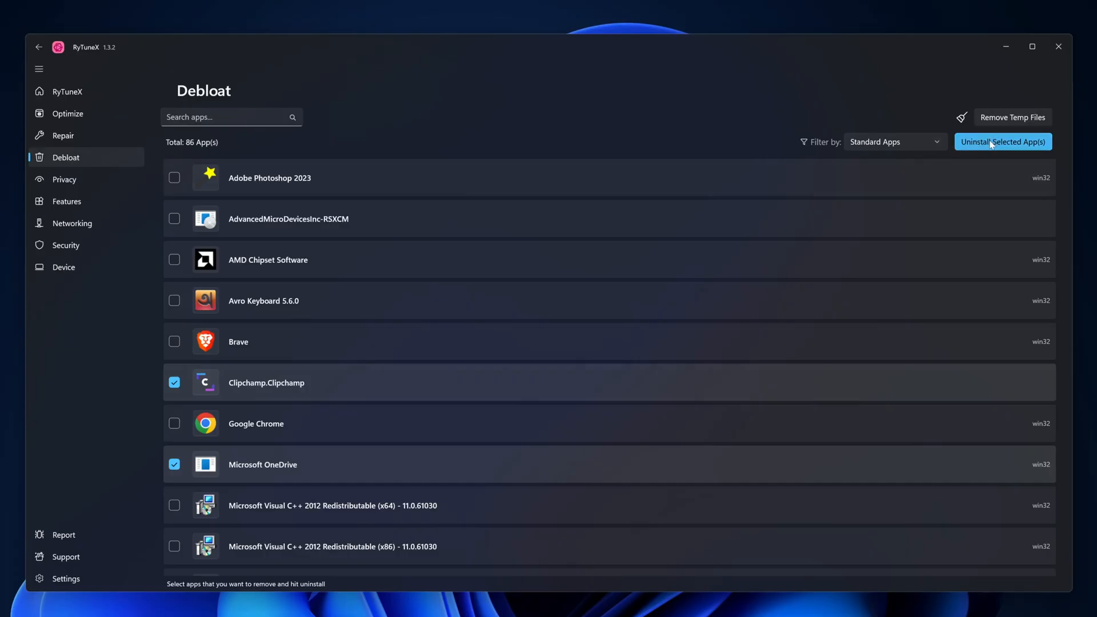
# Step: Uninstall the selected apps and confirm with Continue so removal begins with Clipchamp
pyautogui.click(1003, 141)
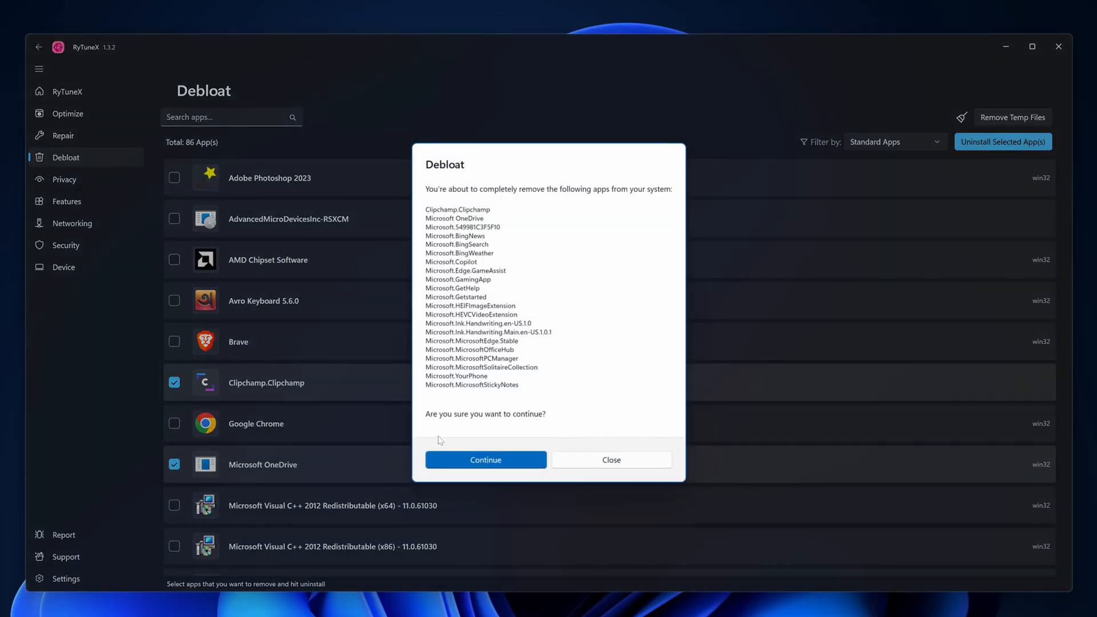
pyautogui.click(486, 459)
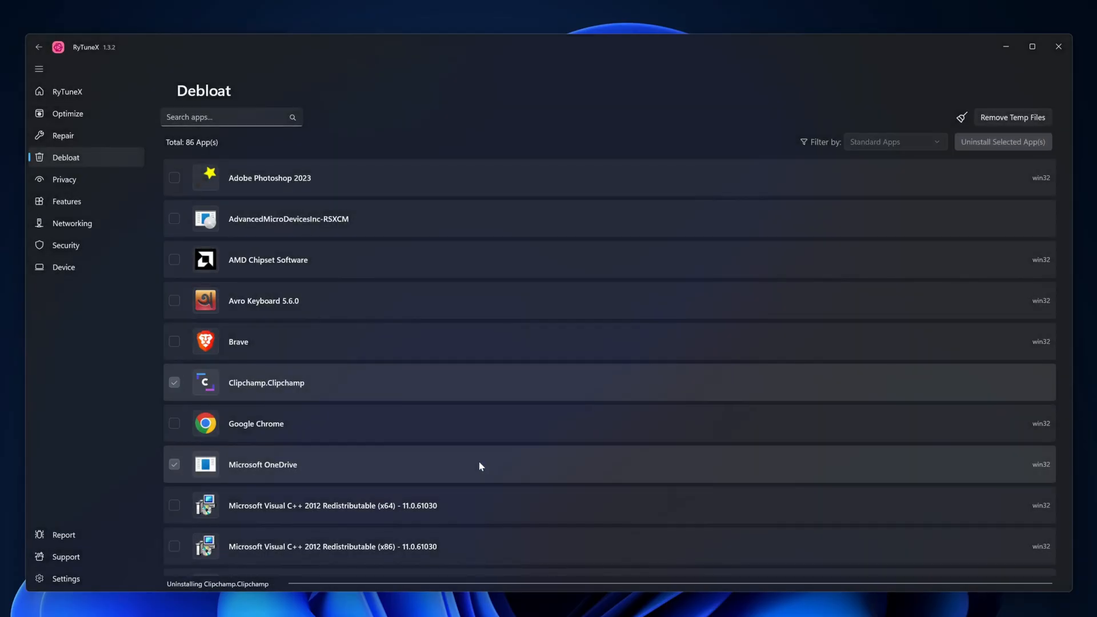
pyautogui.moveTo(476, 545)
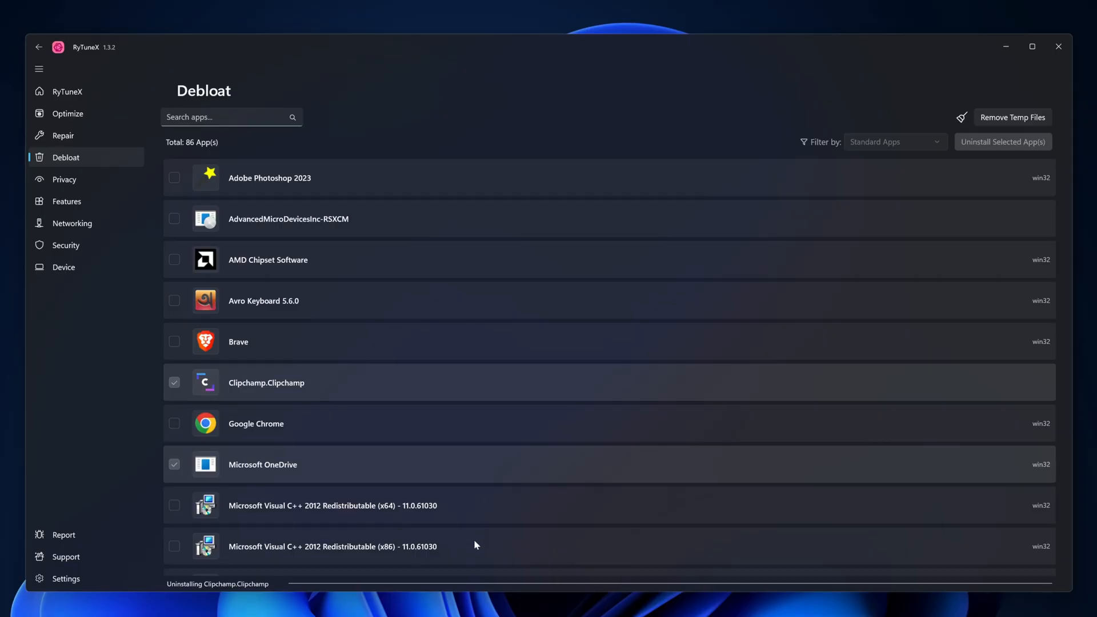
pyautogui.moveTo(373, 587)
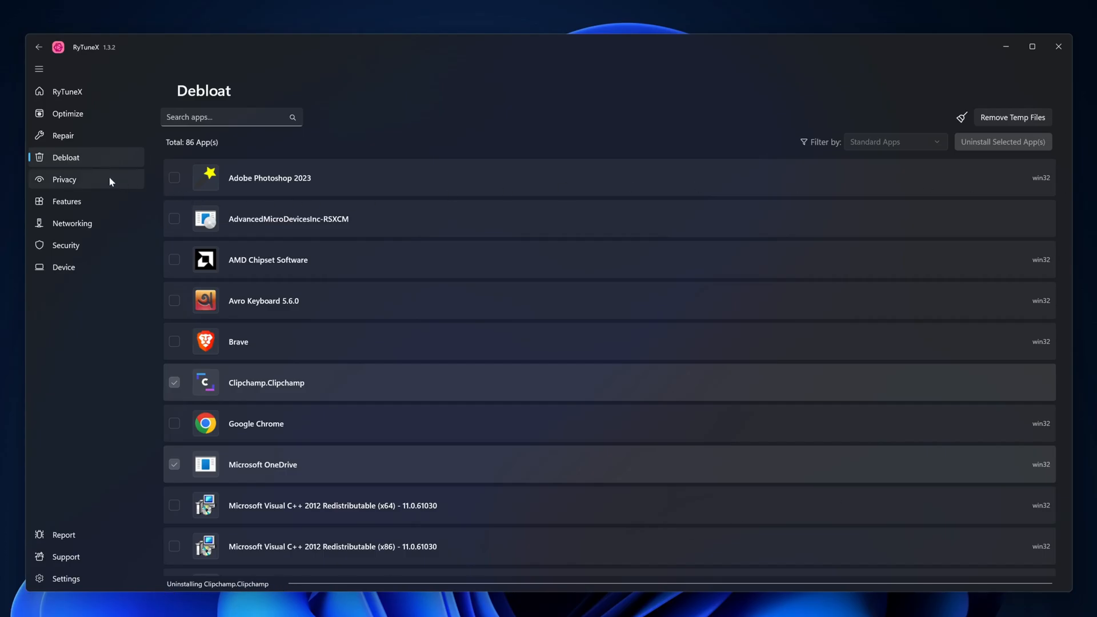
# Step: On Privacy, disable Advertising ID, News and Interests, Spotlight, Cloud Optimized Content, Feedback Notifications and Edge Telemetry
pyautogui.click(64, 179)
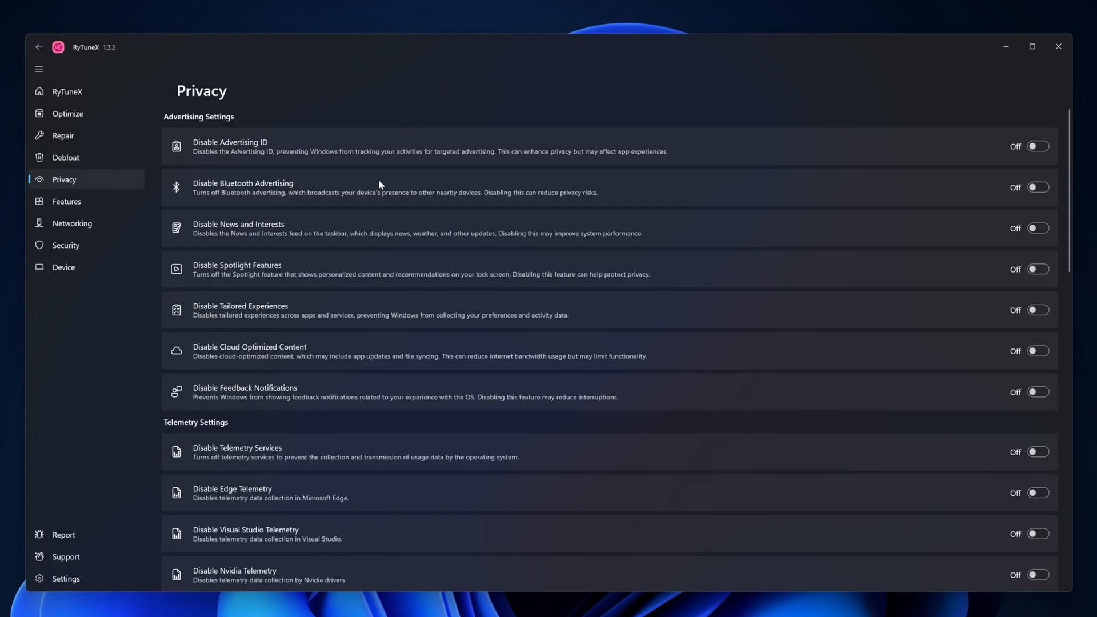
pyautogui.moveTo(264, 144)
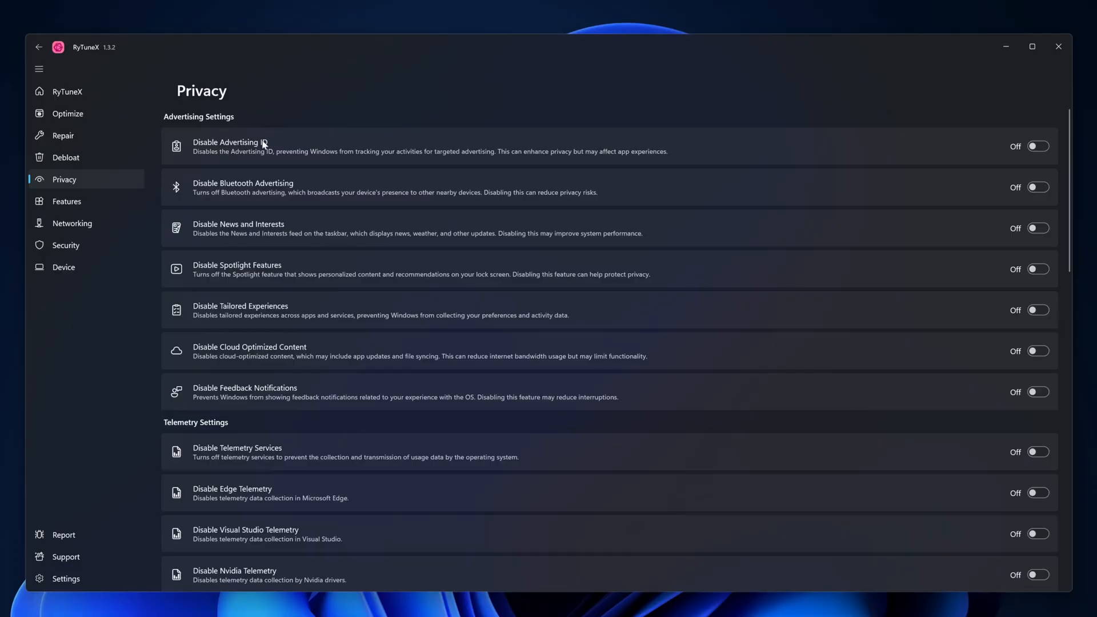
pyautogui.moveTo(729, 170)
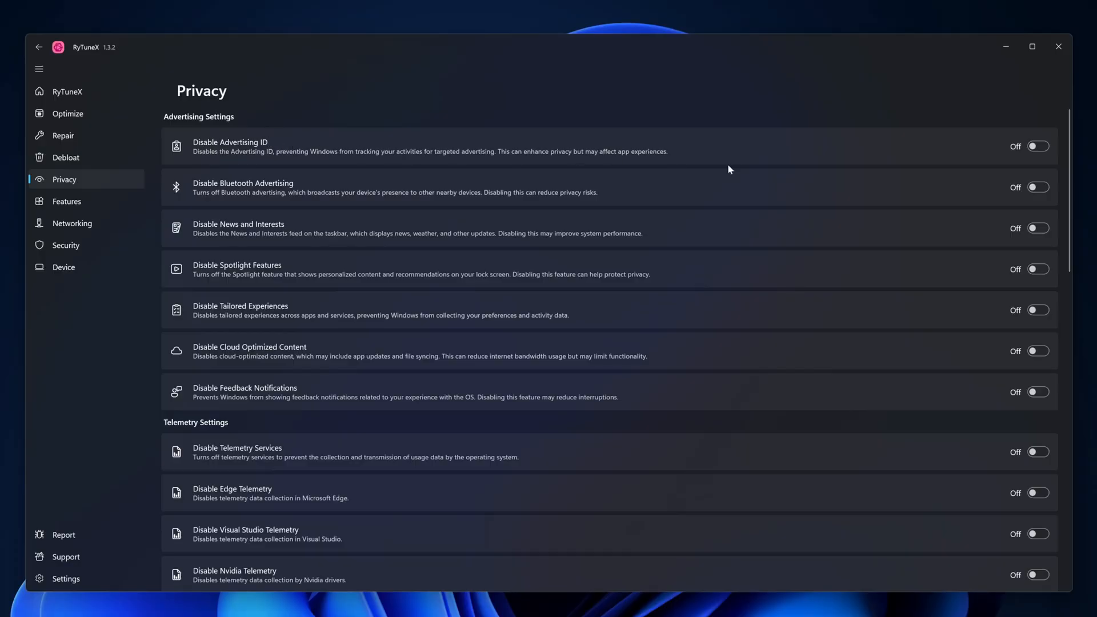
pyautogui.click(1038, 146)
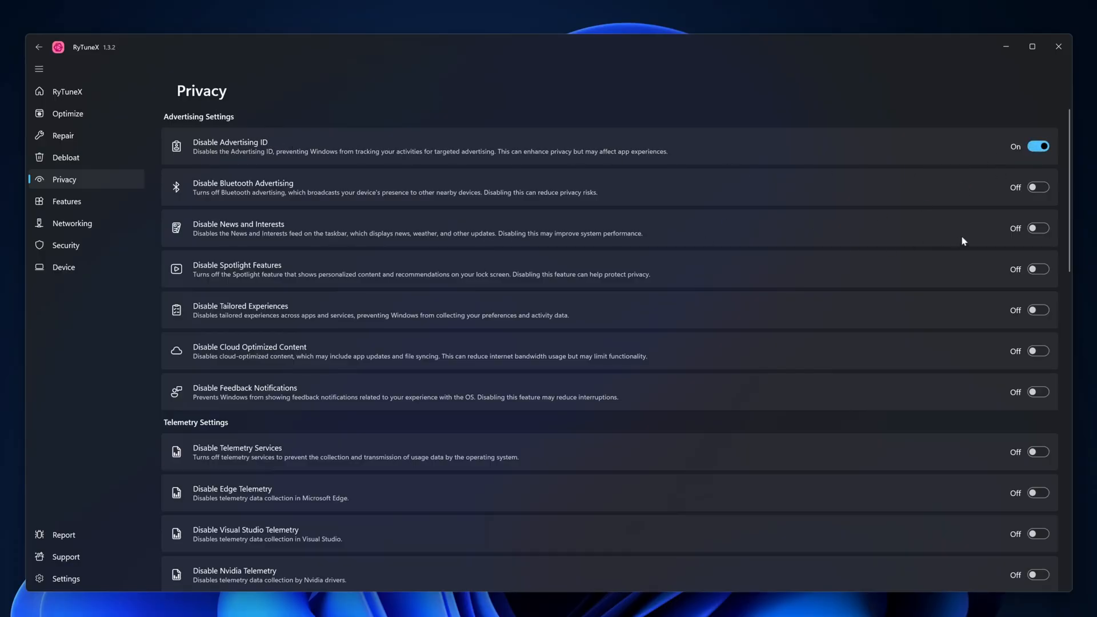
pyautogui.click(1038, 227)
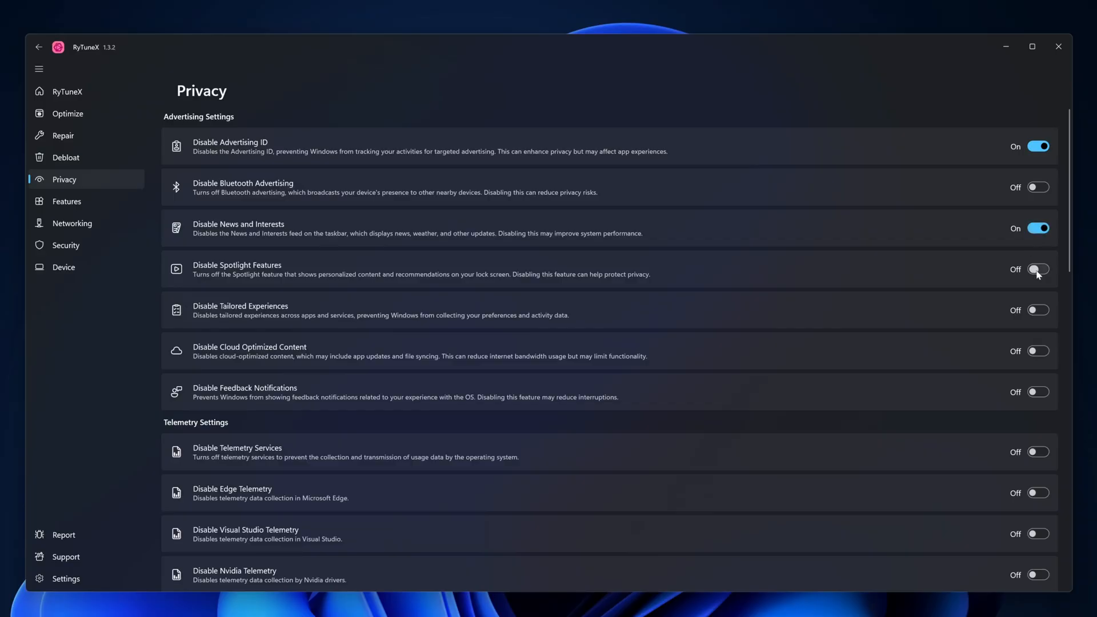
pyautogui.click(1038, 269)
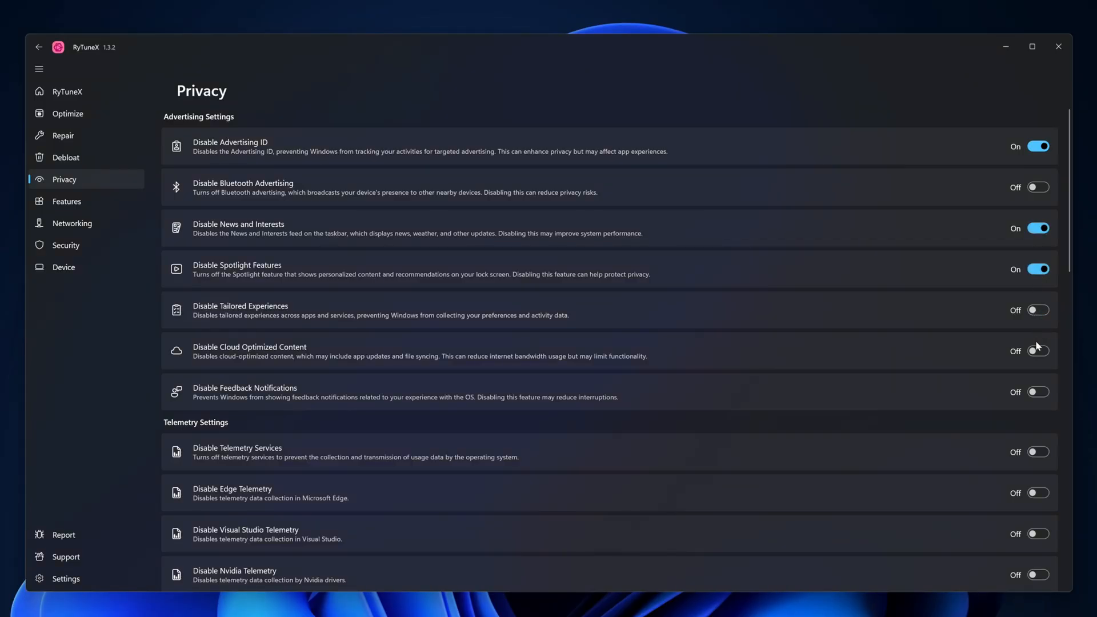
pyautogui.click(1037, 351)
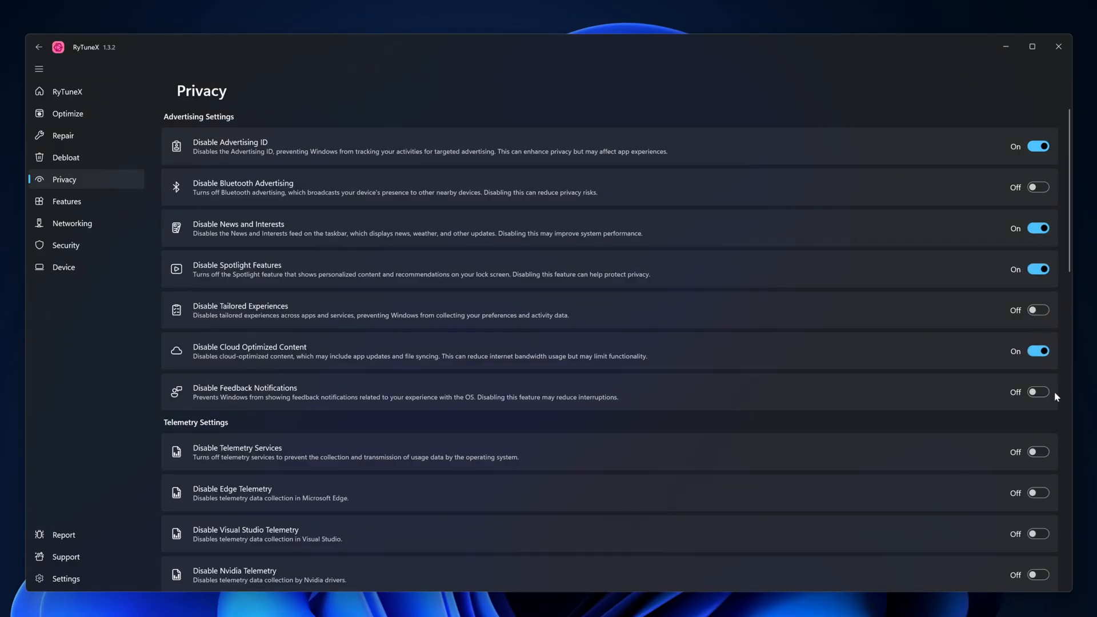
pyautogui.click(1038, 392)
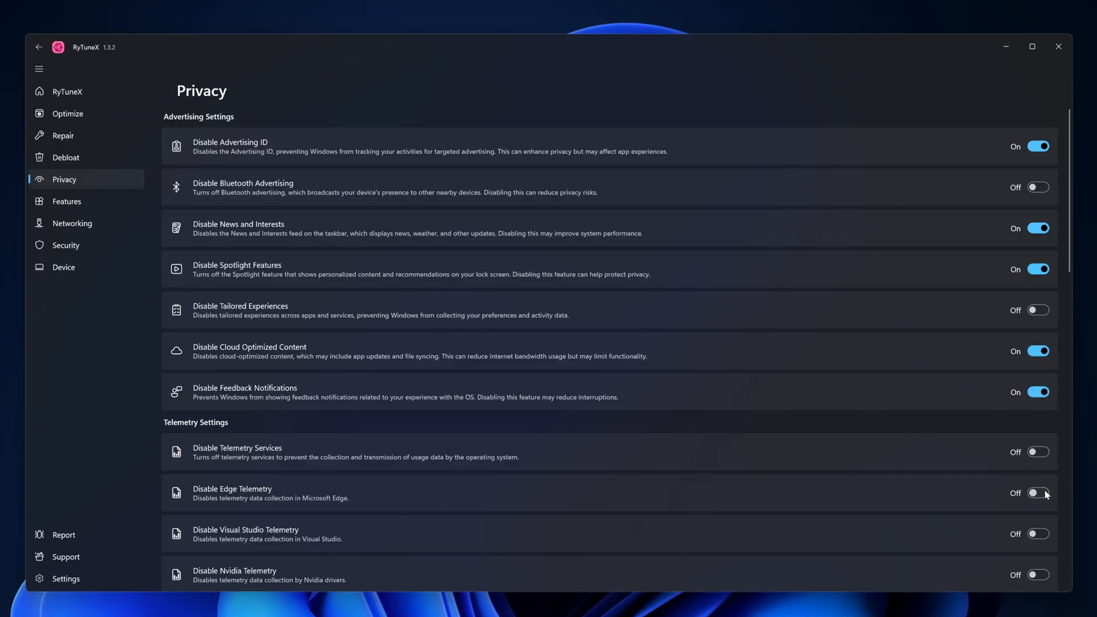
pyautogui.click(1036, 493)
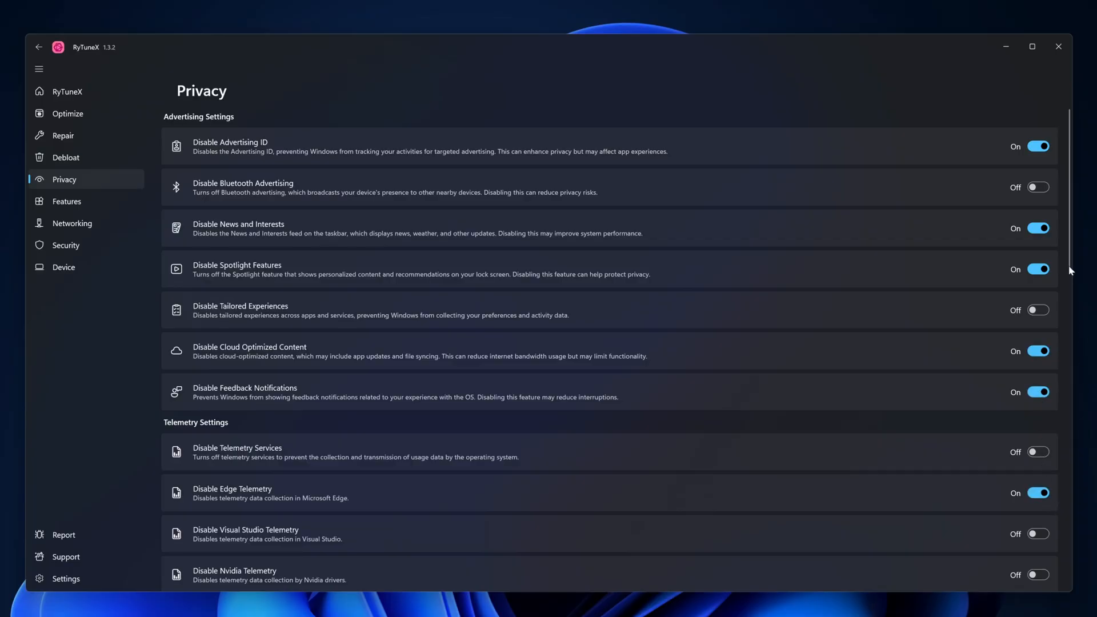
# Step: Browse the remaining Privacy options and the Features page, then return to the home dashboard
pyautogui.scroll(-3)
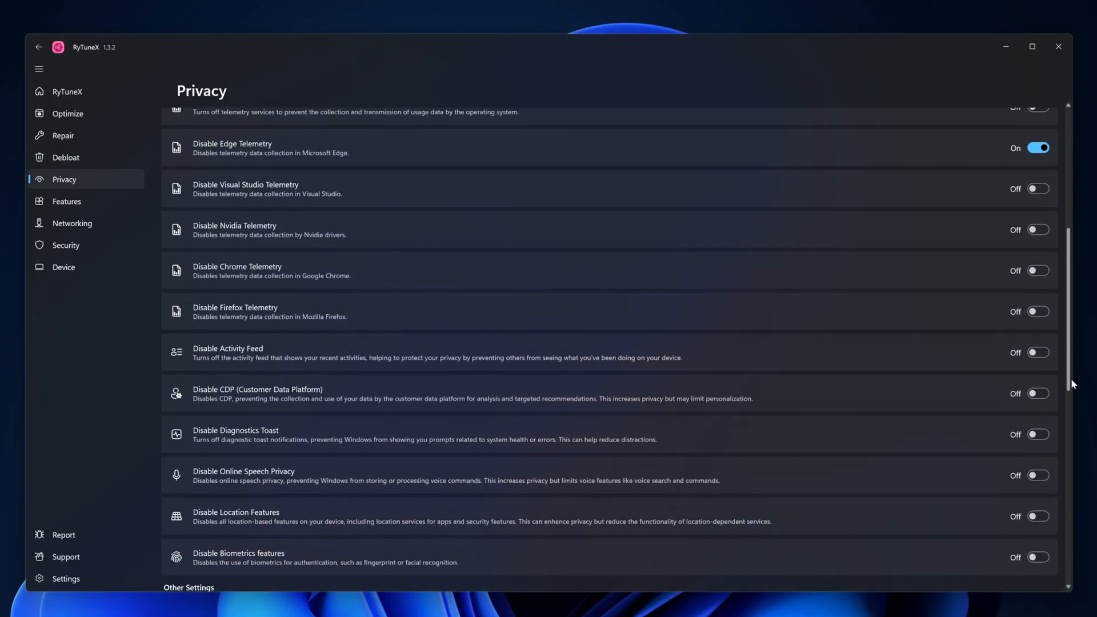
pyautogui.scroll(-3)
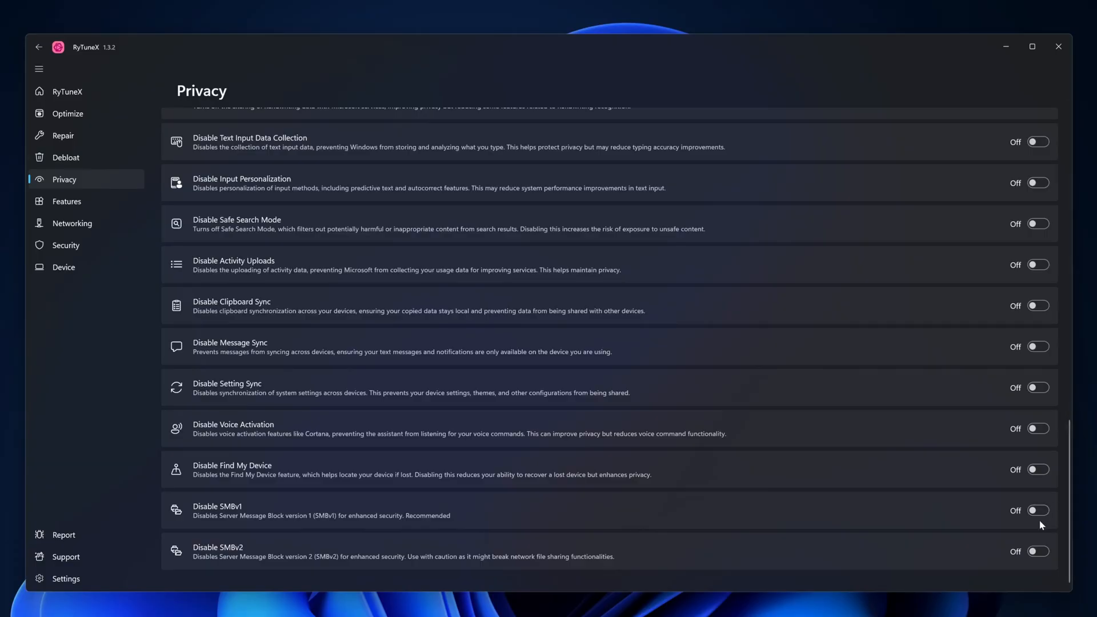
pyautogui.moveTo(980, 336)
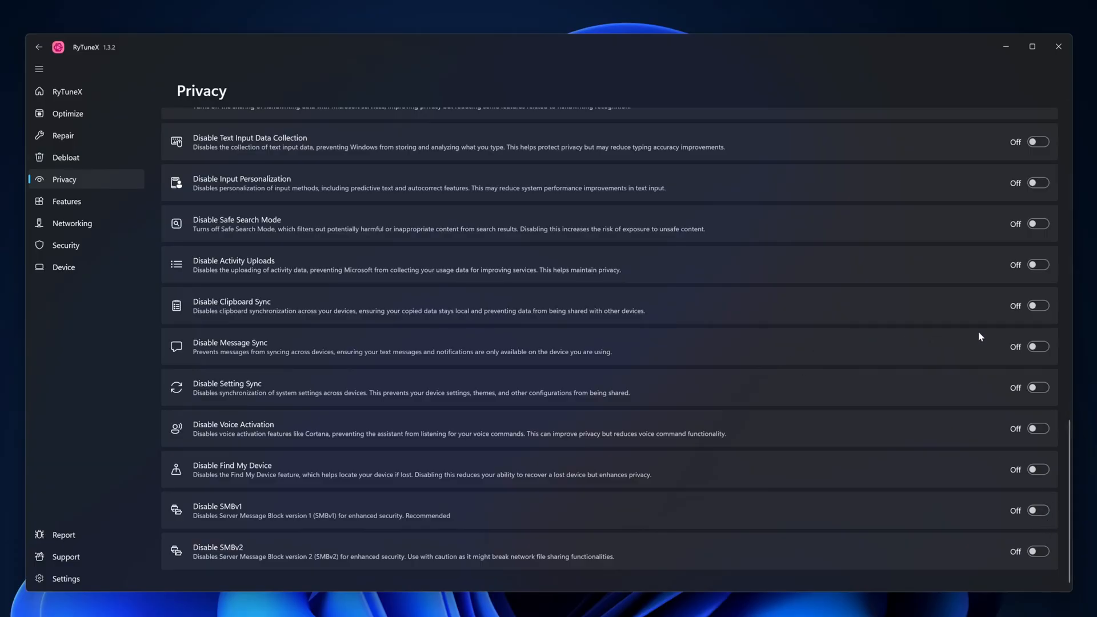
pyautogui.click(1037, 306)
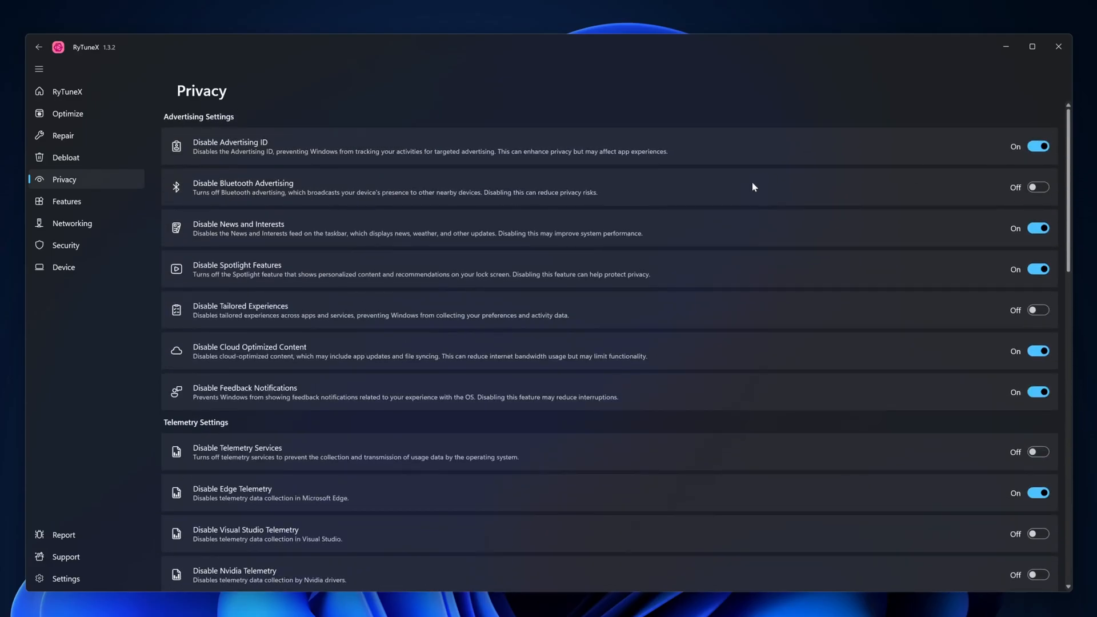
pyautogui.click(66, 201)
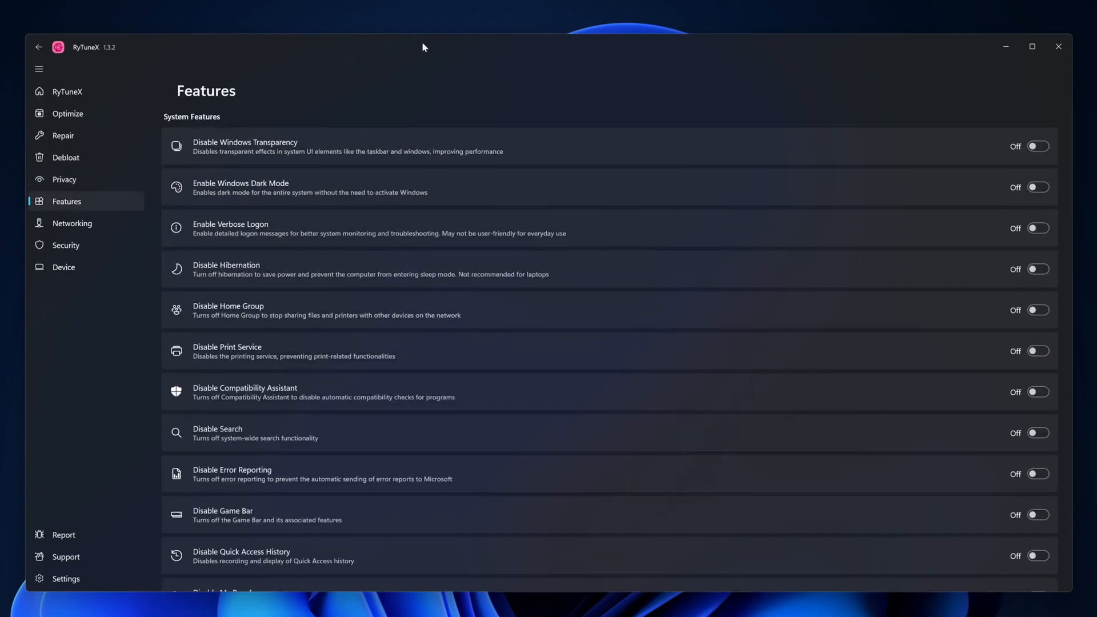
pyautogui.moveTo(425, 44)
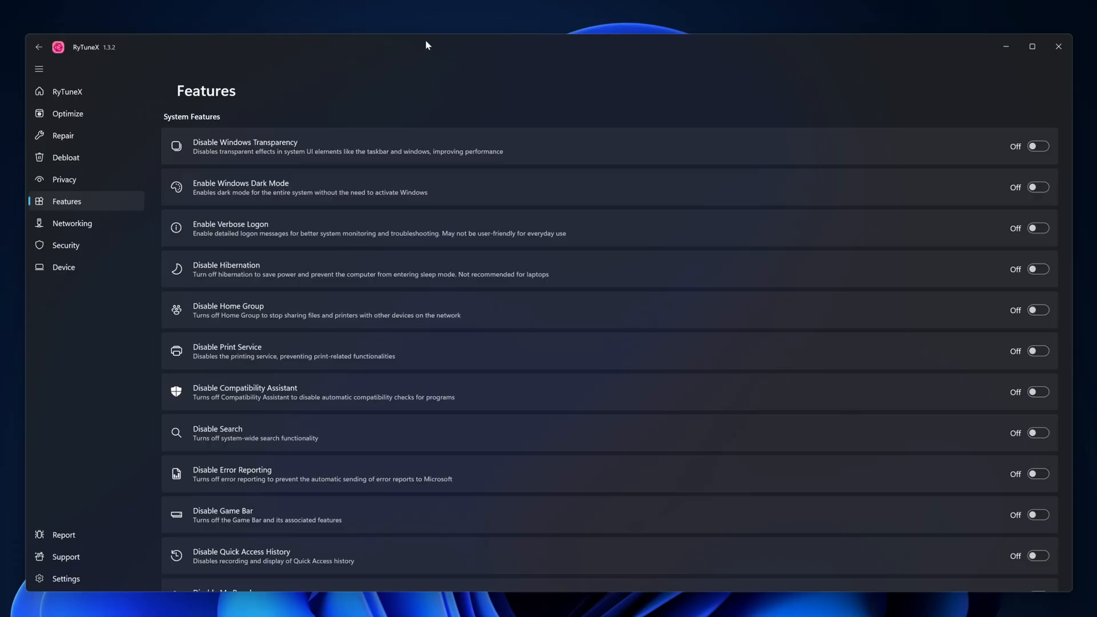
pyautogui.click(67, 91)
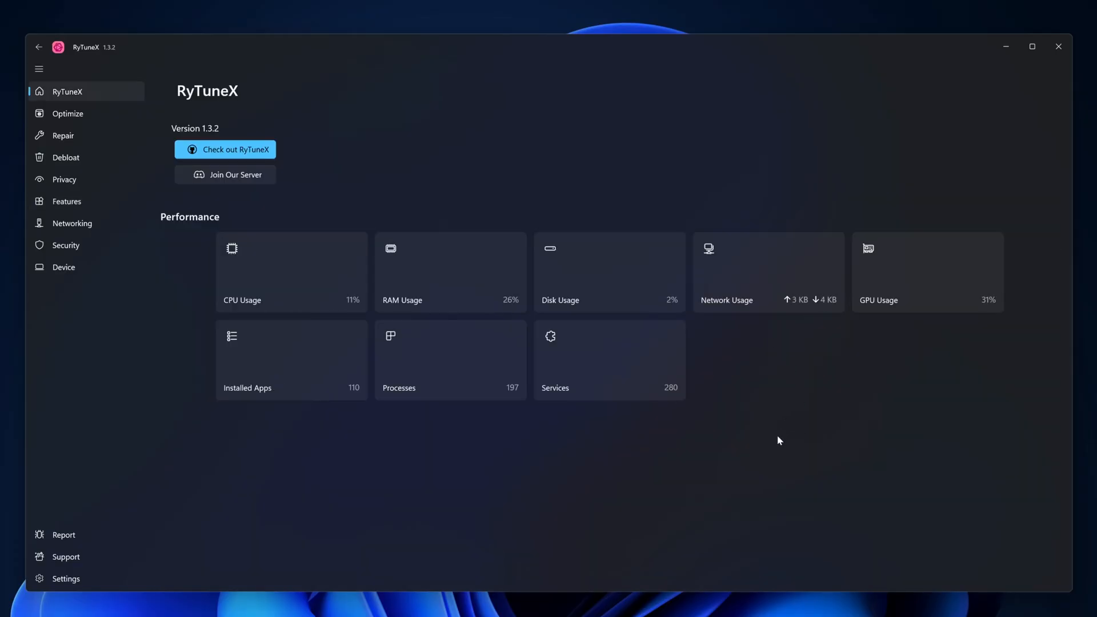